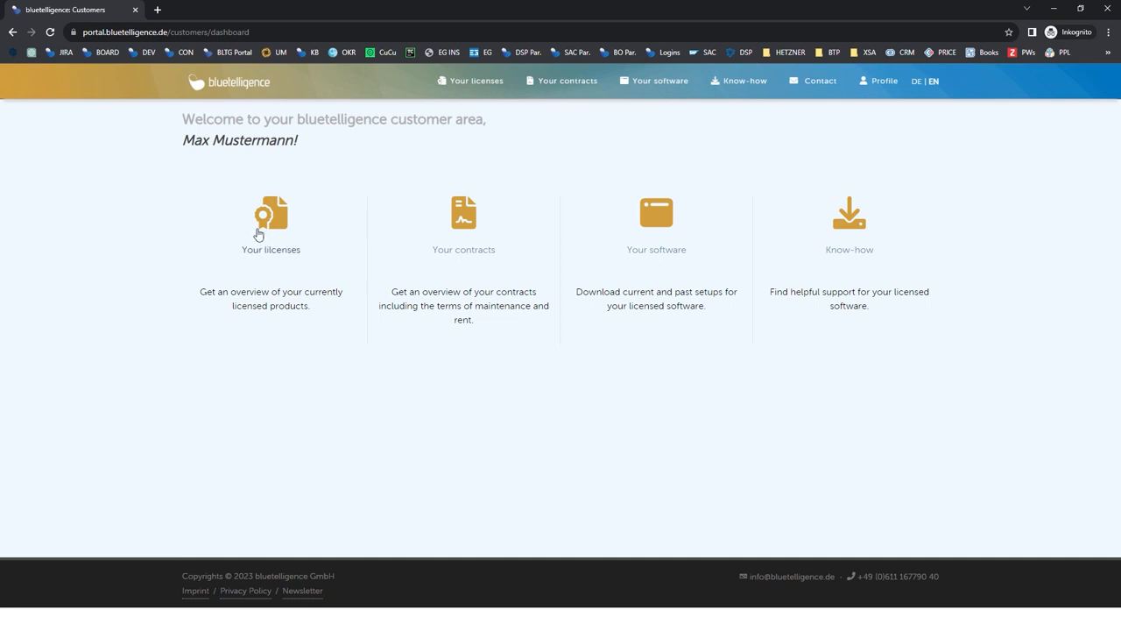
pyautogui.moveTo(501, 274)
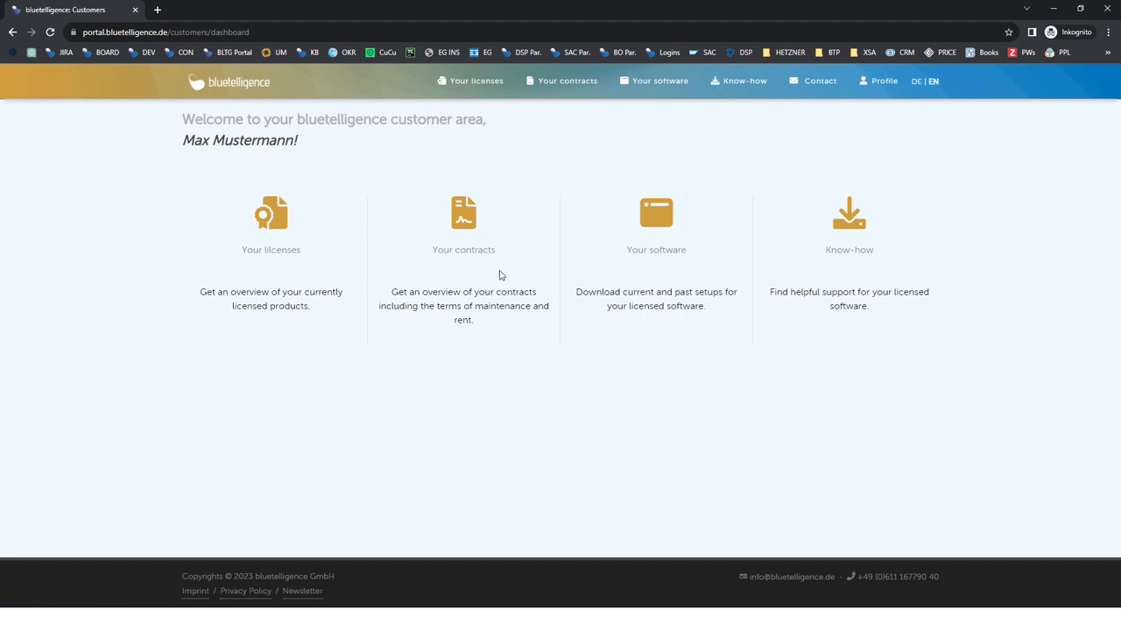
pyautogui.moveTo(848, 249)
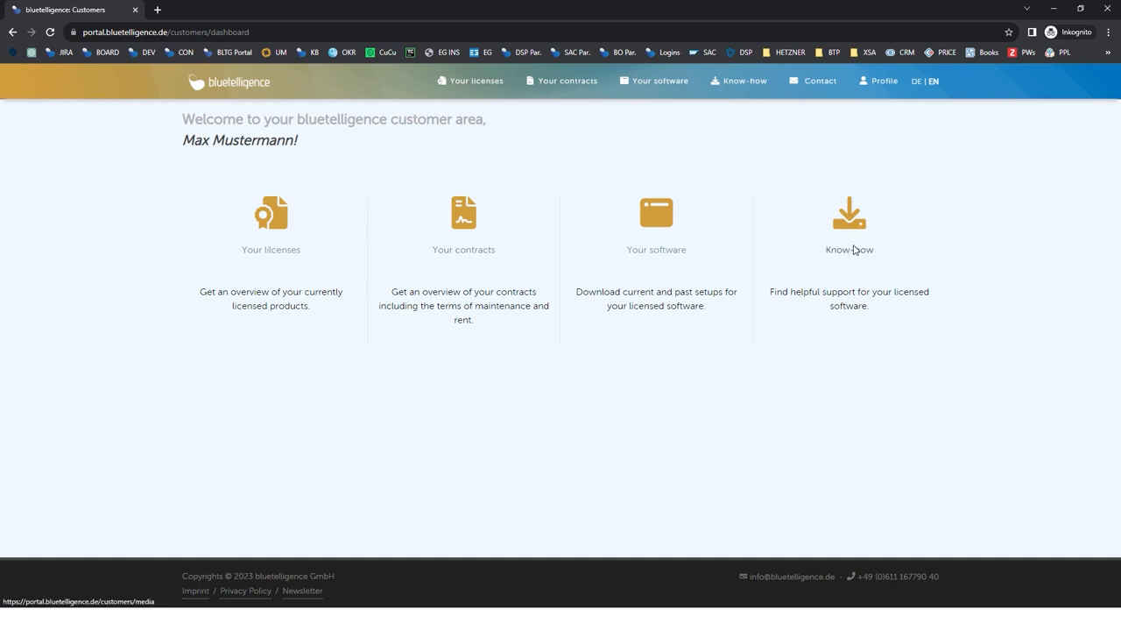
pyautogui.moveTo(918, 324)
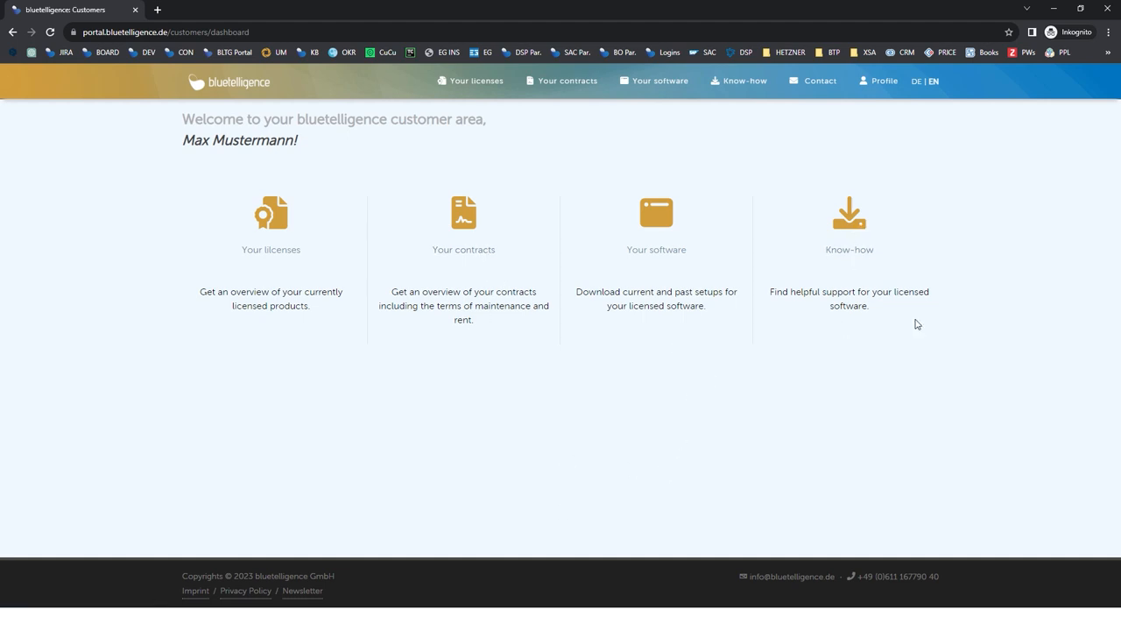
pyautogui.moveTo(792, 450)
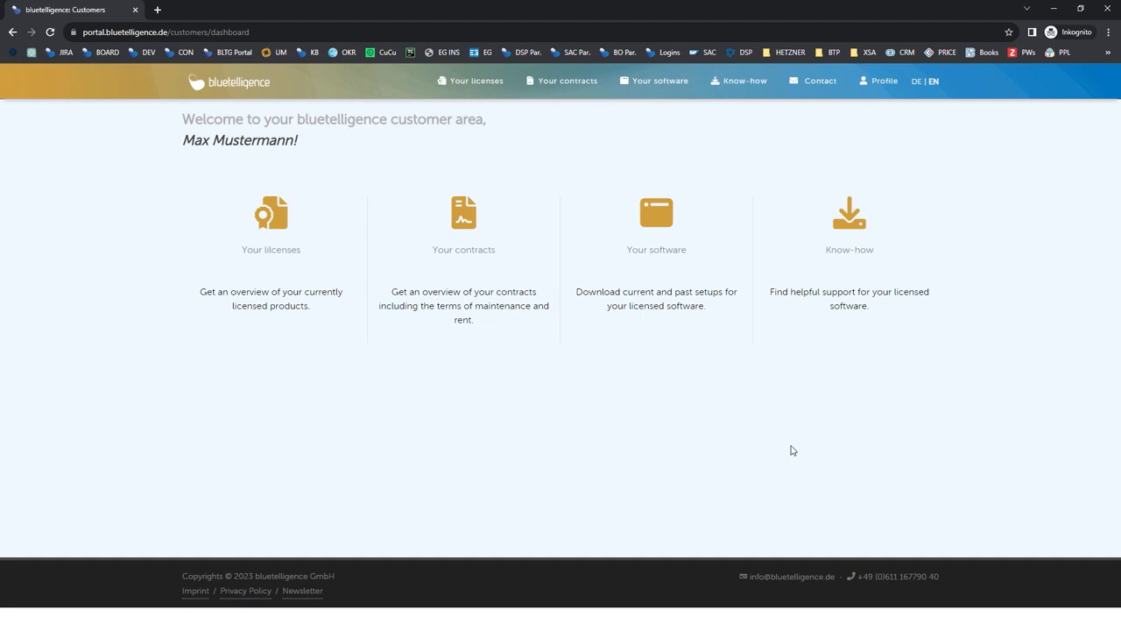
pyautogui.moveTo(655, 249)
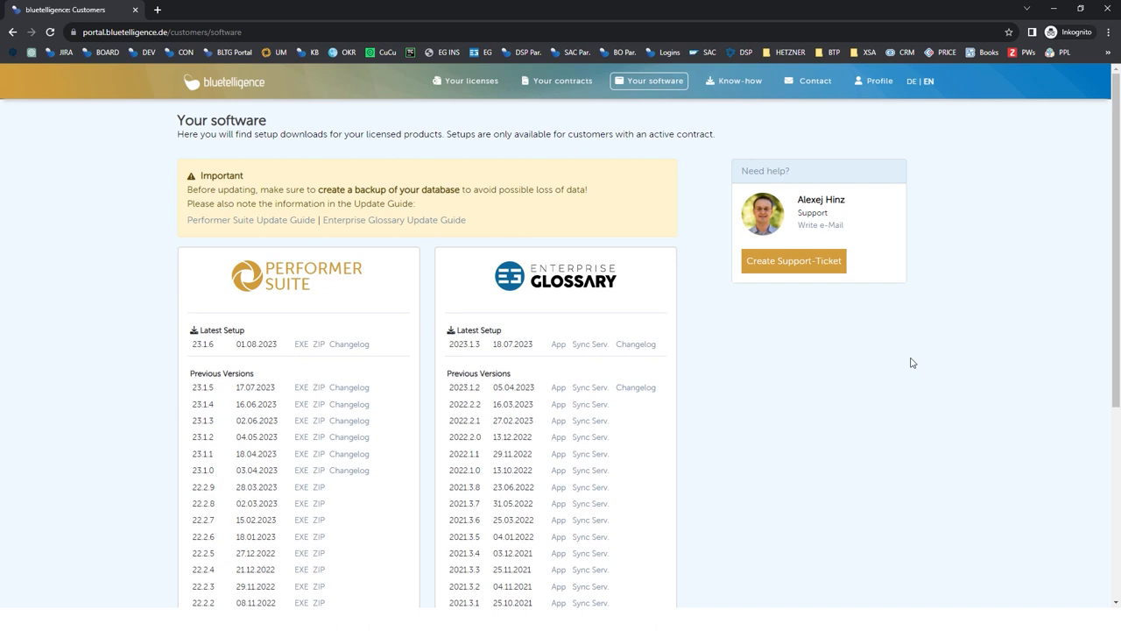
# Scroll the customer dashboard to reach the software downloads listing the Performer Suite setups.
pyautogui.scroll(-3)
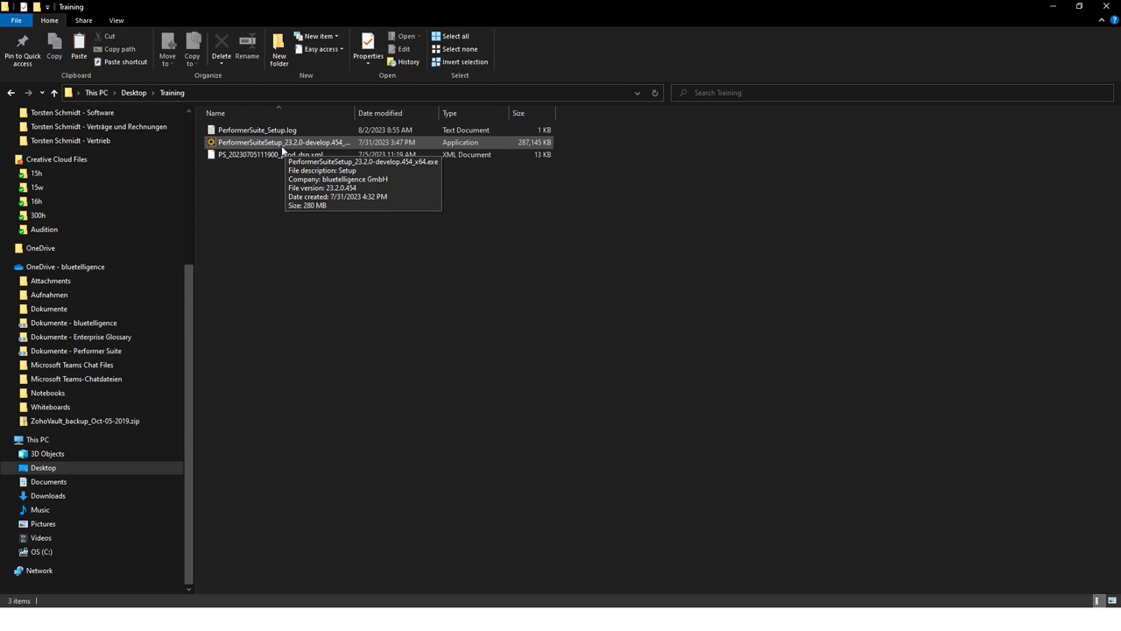
# Run PerformerSuiteSetup.exe and install Performer Suite plus AutomationTool into C:\PerformerSuite\Training.
pyautogui.doubleClick(282, 142)
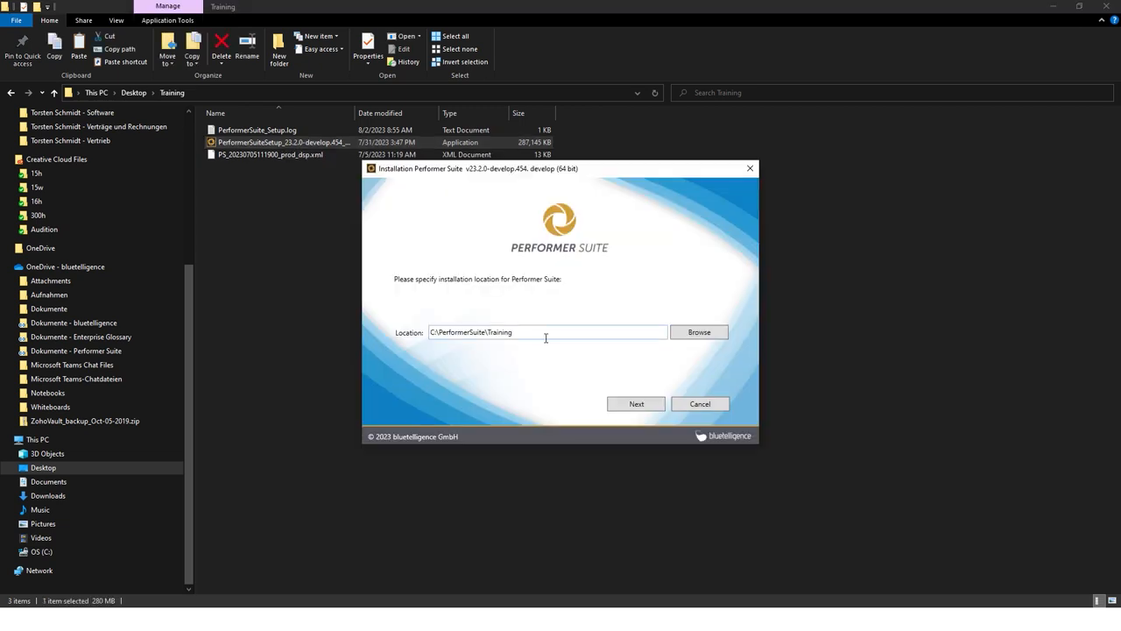
pyautogui.doubleClick(498, 333)
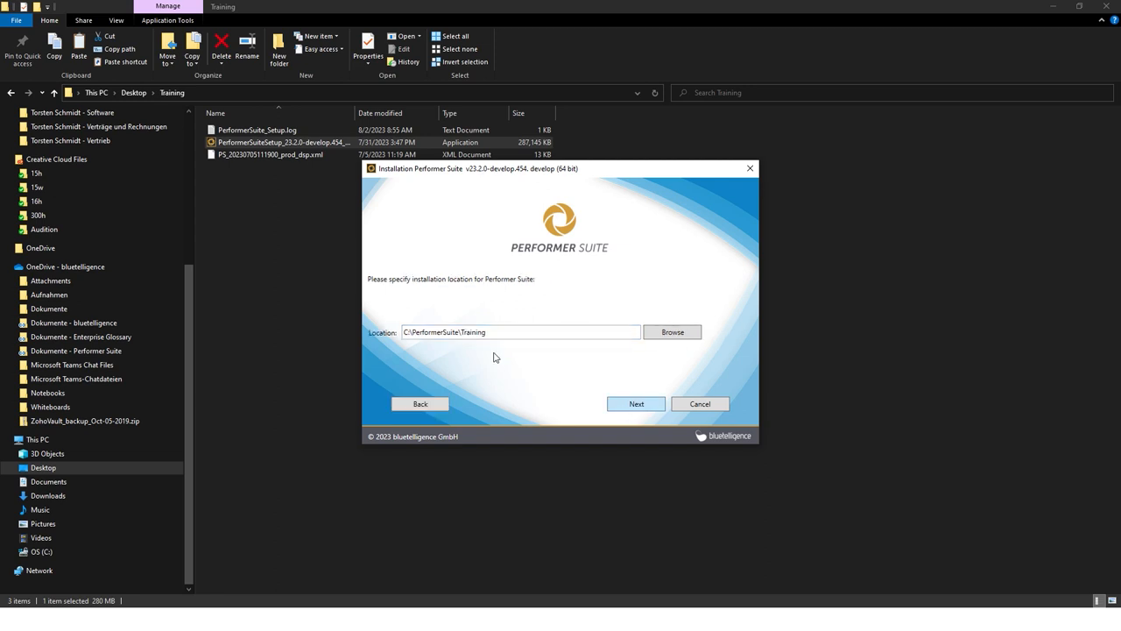
pyautogui.click(636, 403)
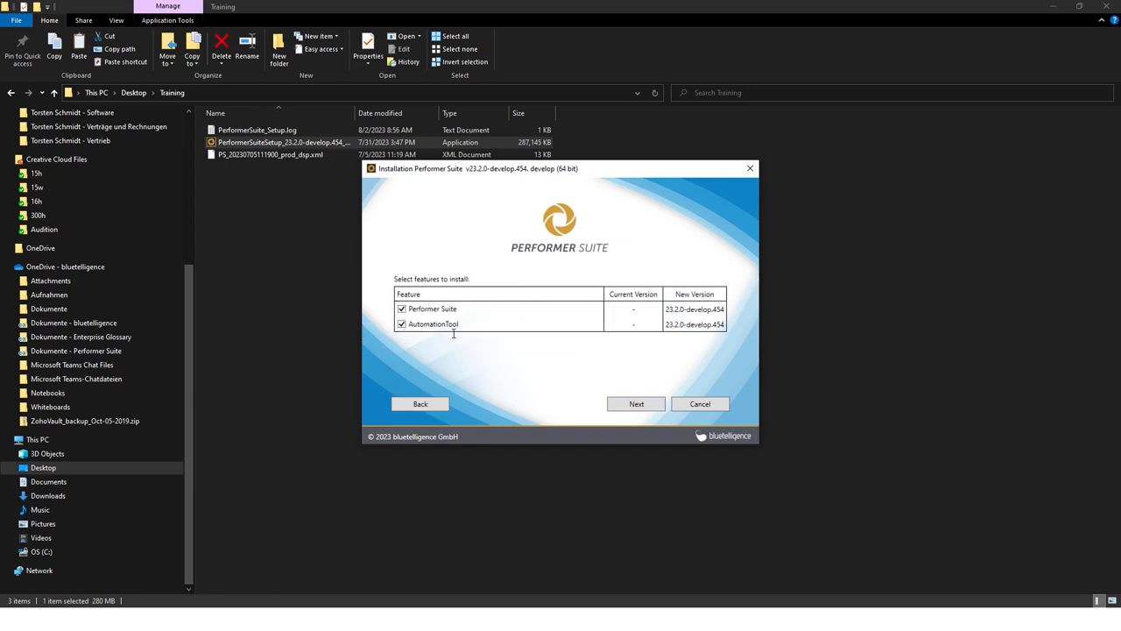
pyautogui.moveTo(542, 338)
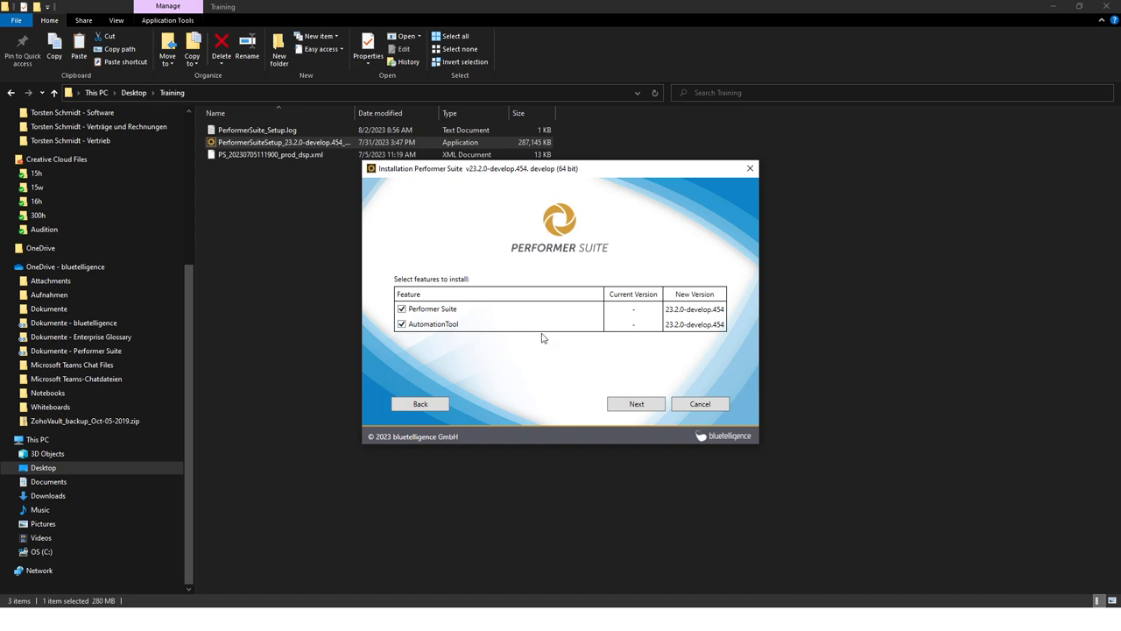
pyautogui.moveTo(436, 314)
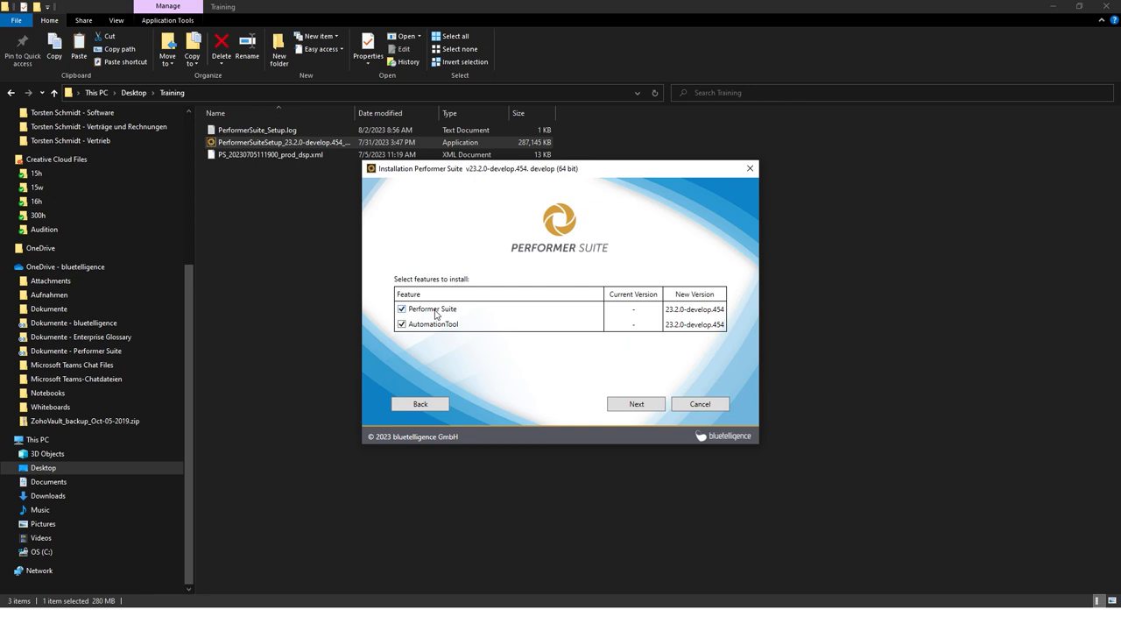
pyautogui.moveTo(403, 353)
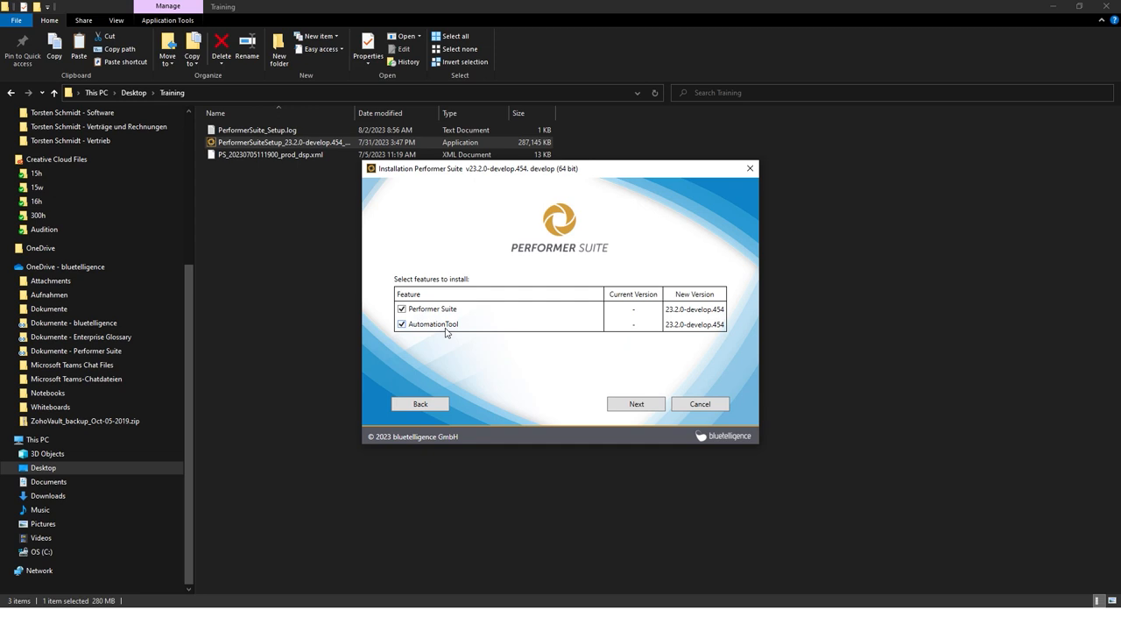
pyautogui.click(636, 403)
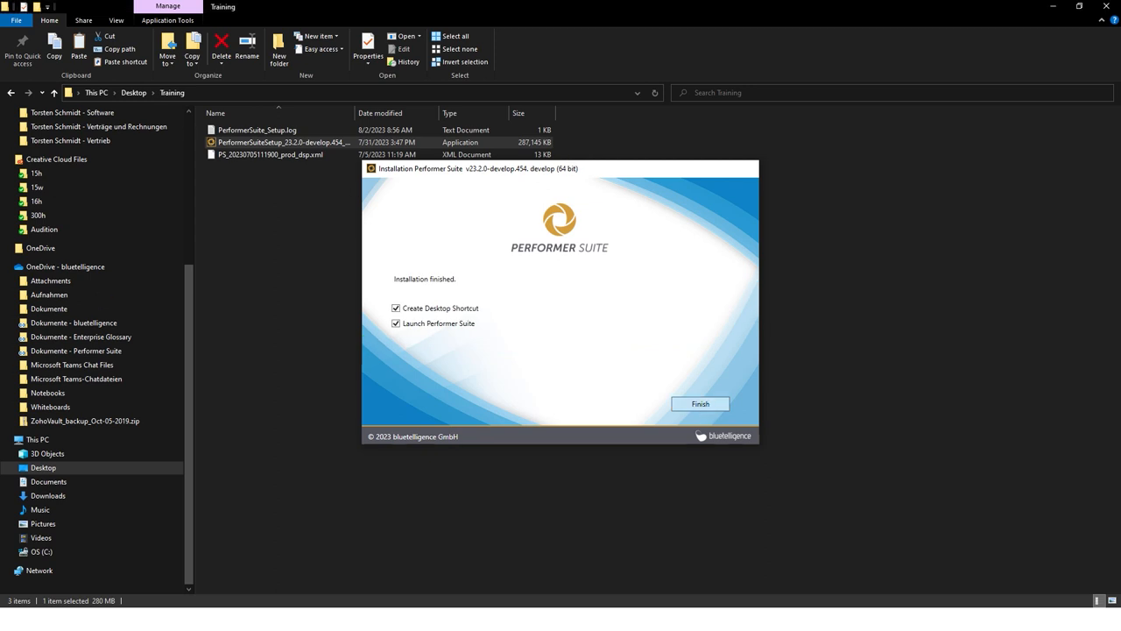
pyautogui.click(701, 403)
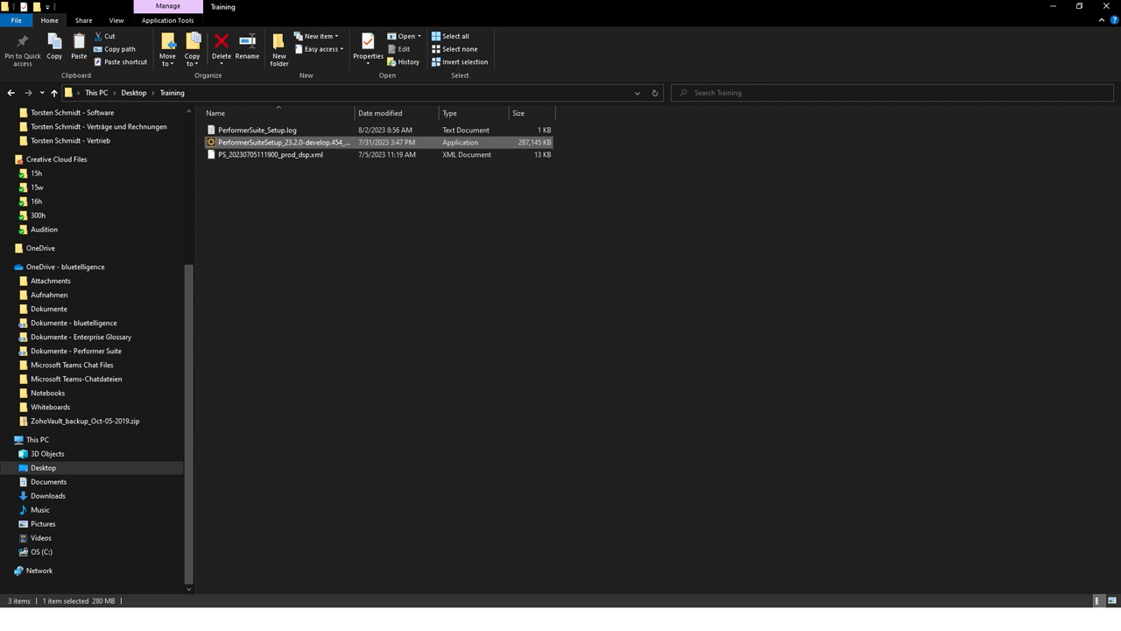
# Start the configuration wizard and choose SQL Server as the database type.
pyautogui.doubleClick(282, 142)
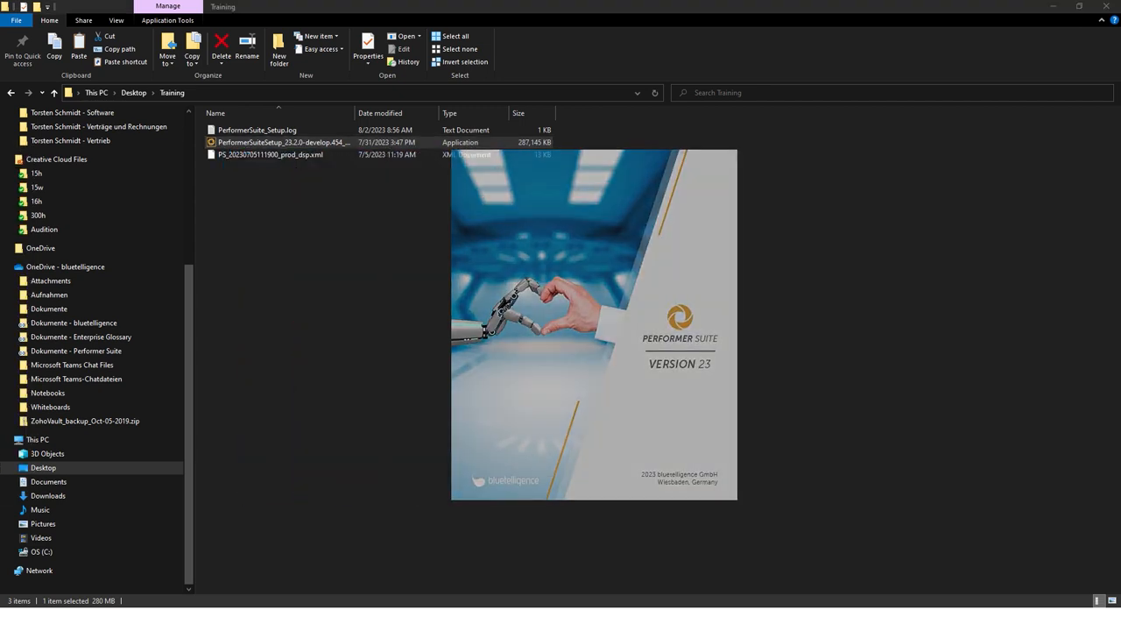
pyautogui.doubleClick(282, 142)
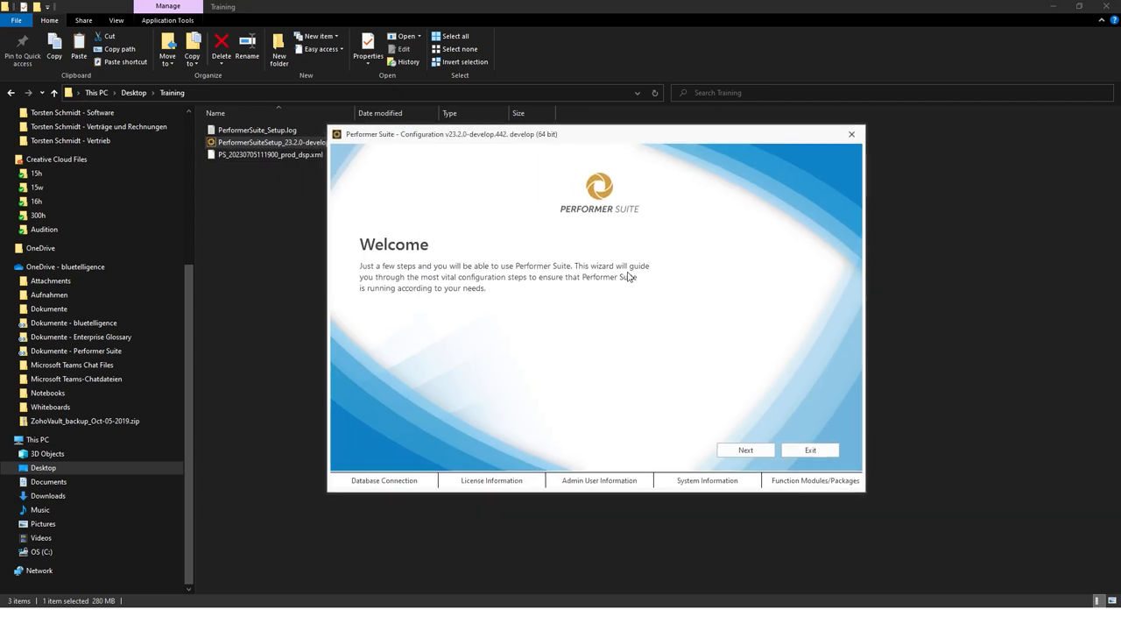
pyautogui.click(747, 448)
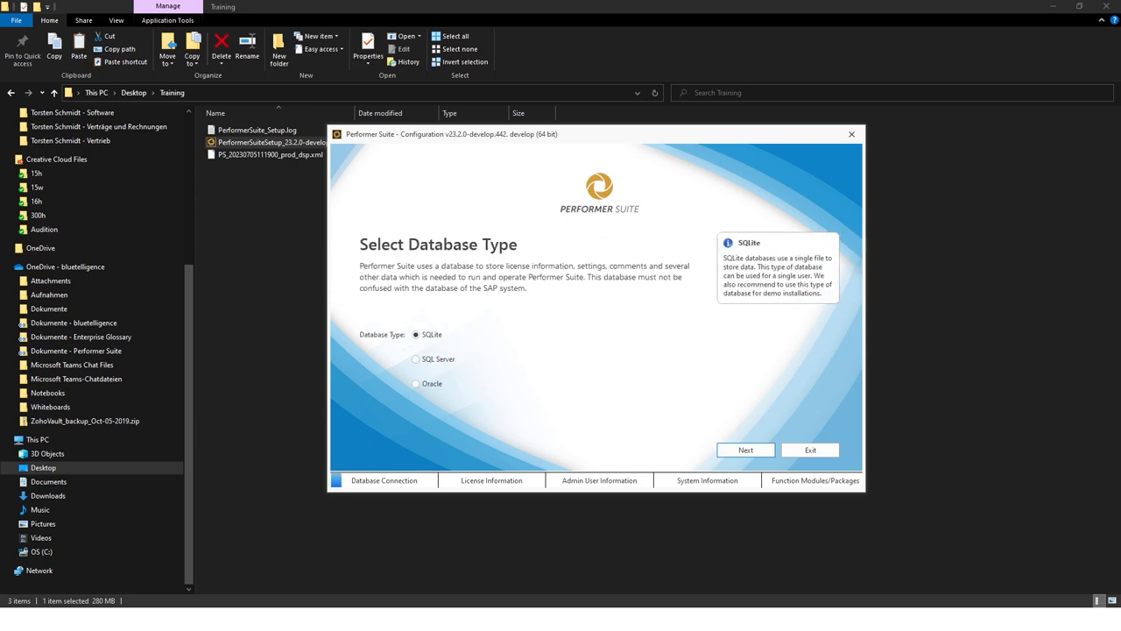
pyautogui.moveTo(772, 424)
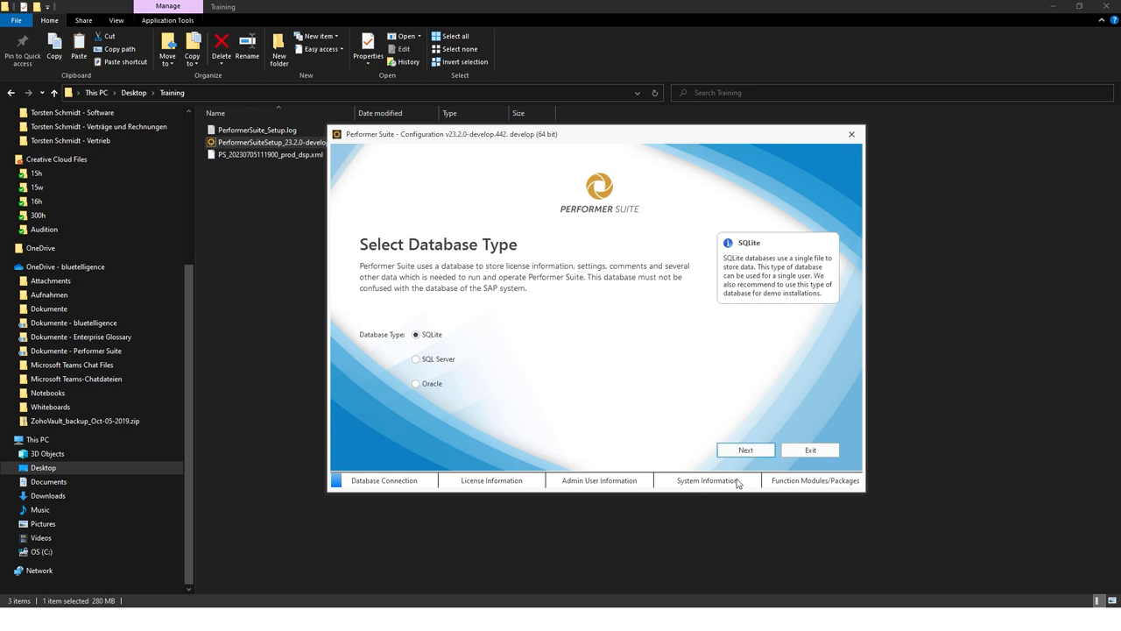
pyautogui.click(747, 449)
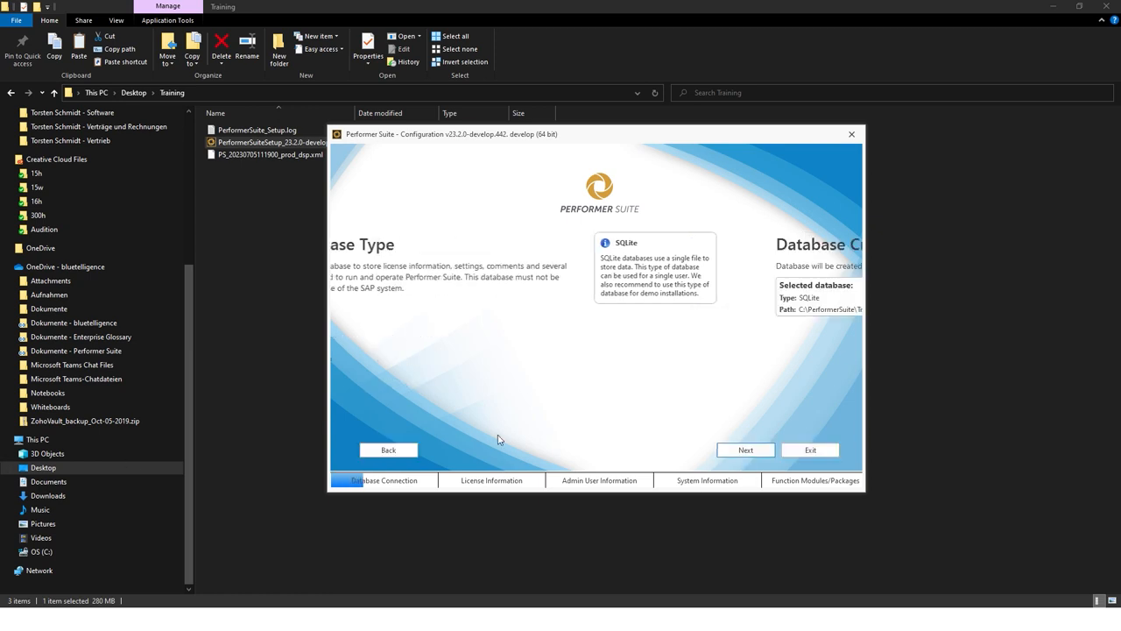
pyautogui.click(745, 449)
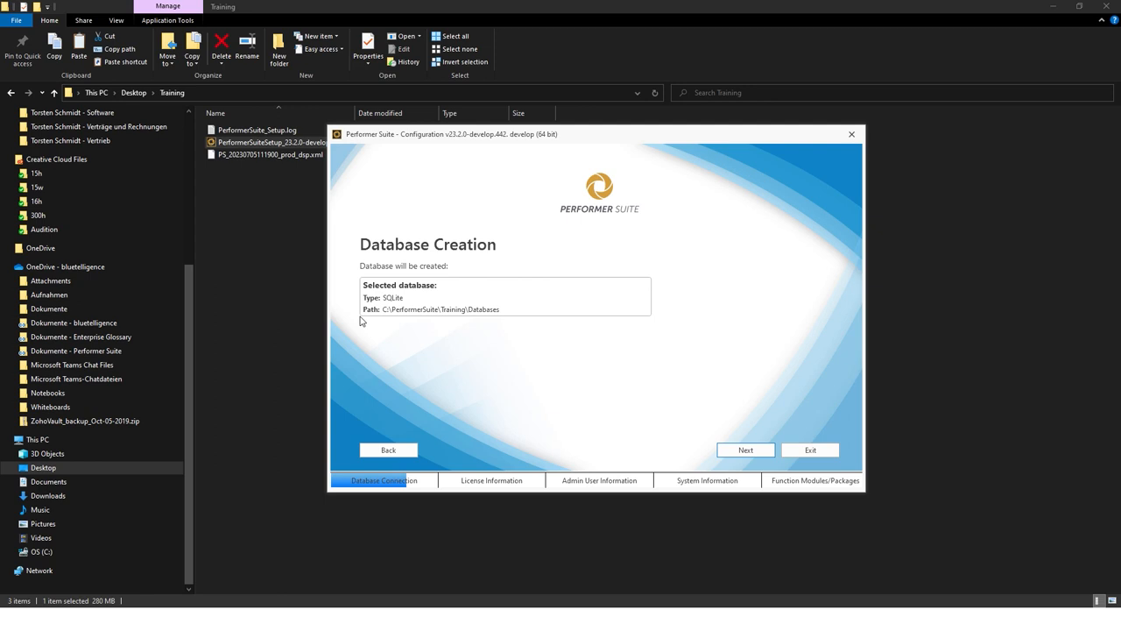
pyautogui.moveTo(470, 317)
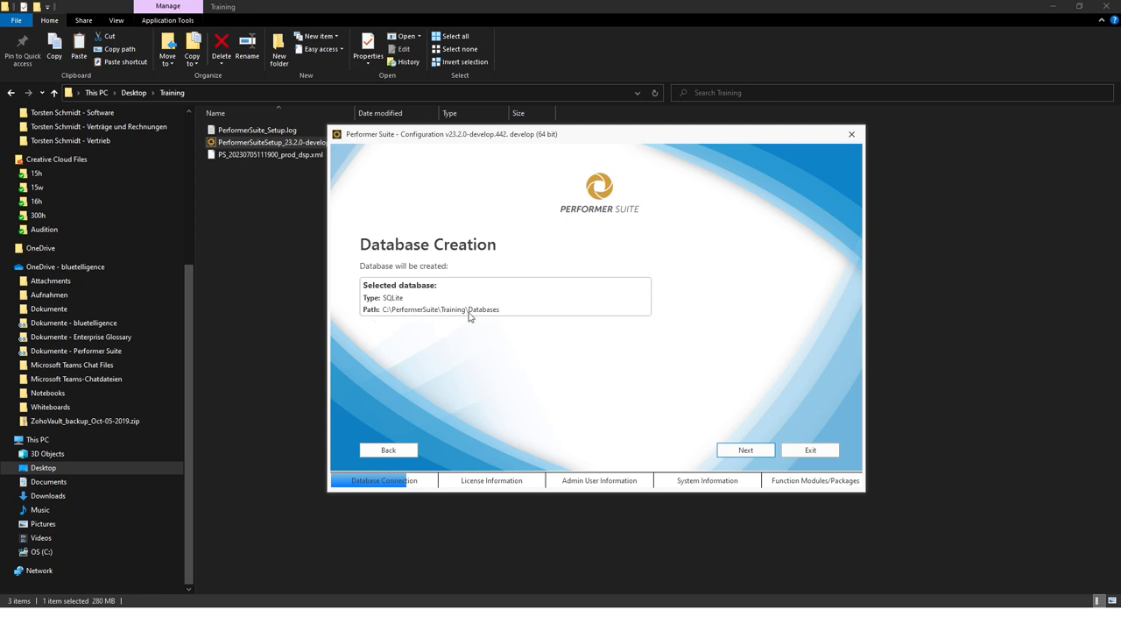
pyautogui.moveTo(488, 319)
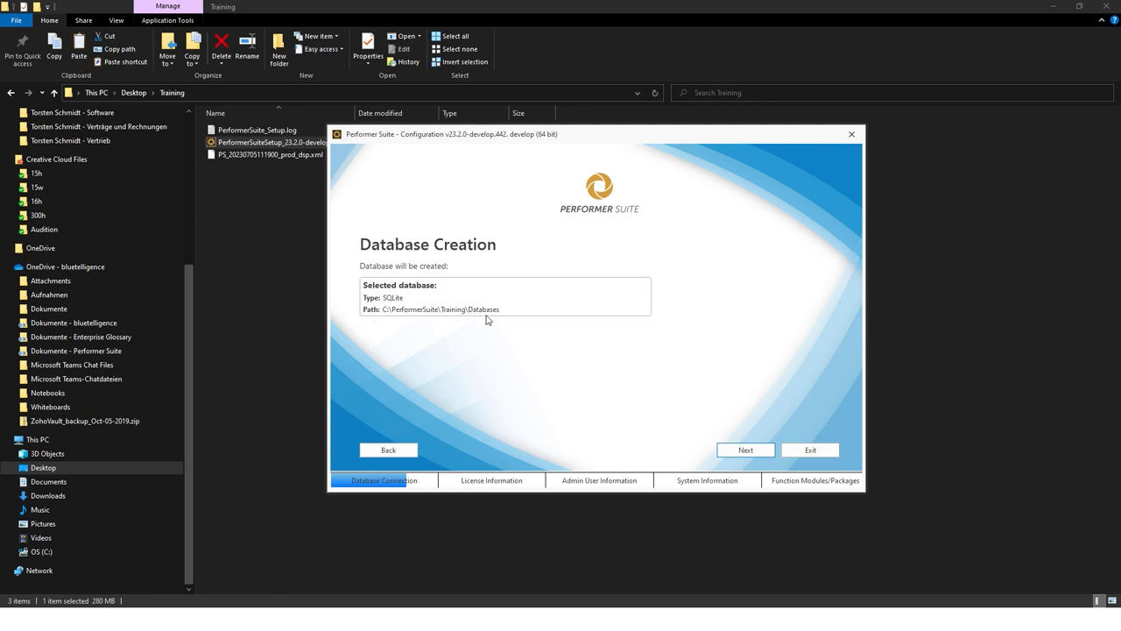
pyautogui.moveTo(494, 326)
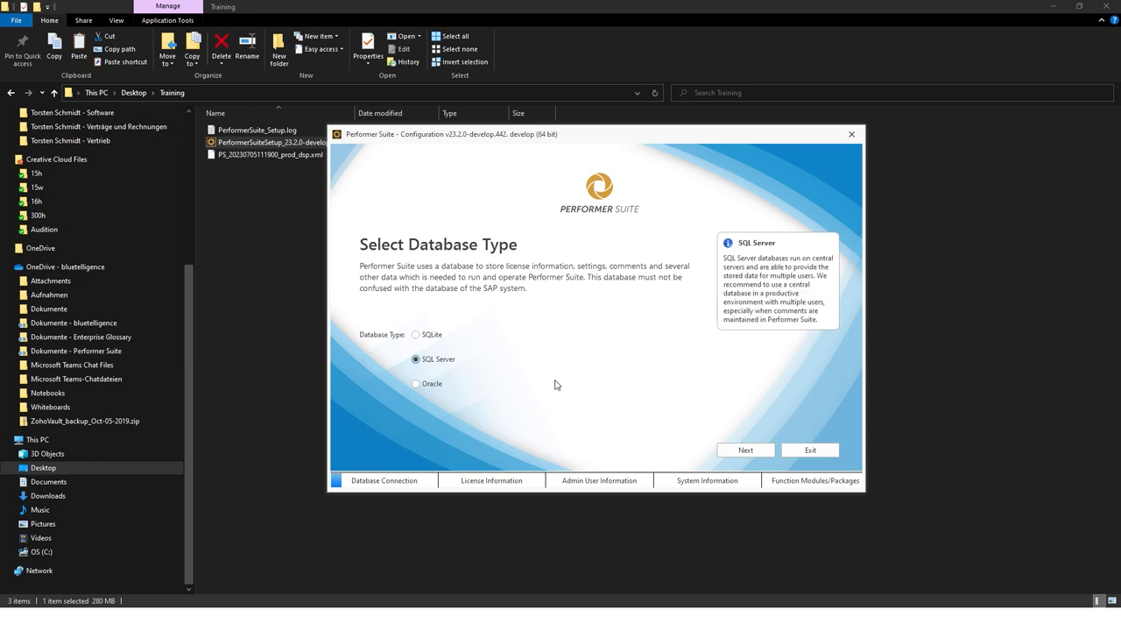
pyautogui.click(745, 449)
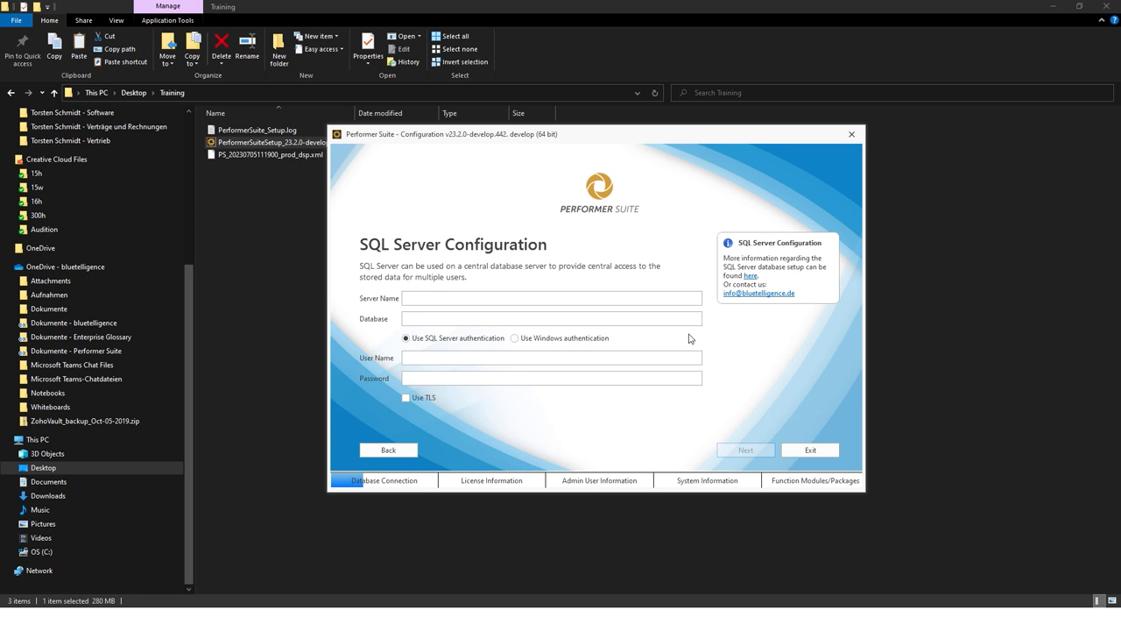
# Focus the Server Name field and bring up the SQL Server Setup page of the user manual.
pyautogui.click(552, 298)
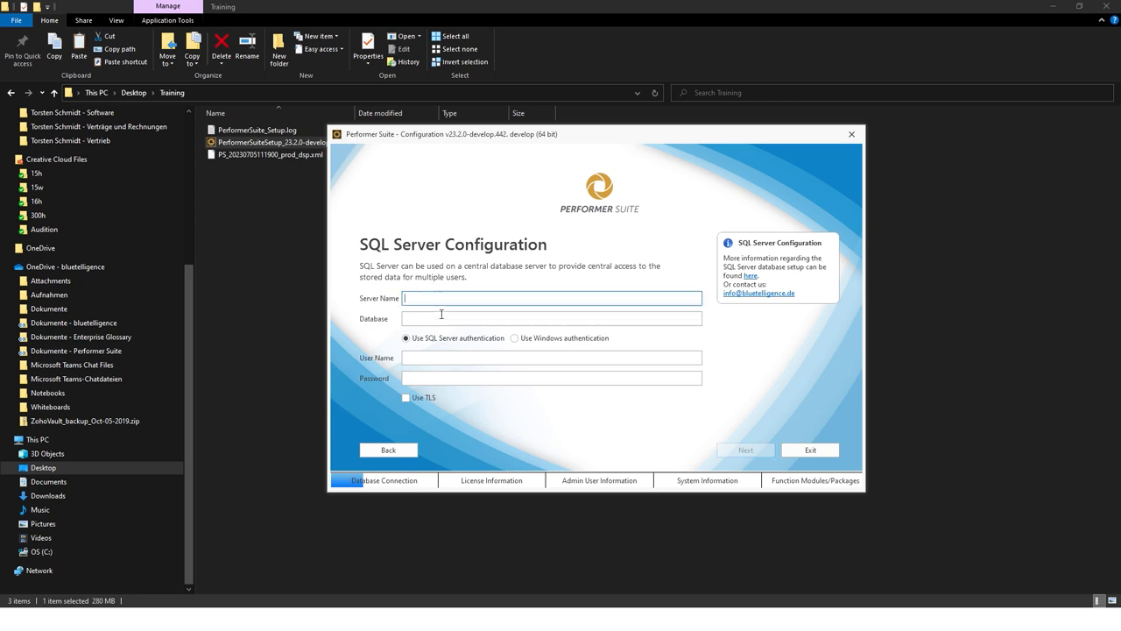
pyautogui.click(552, 319)
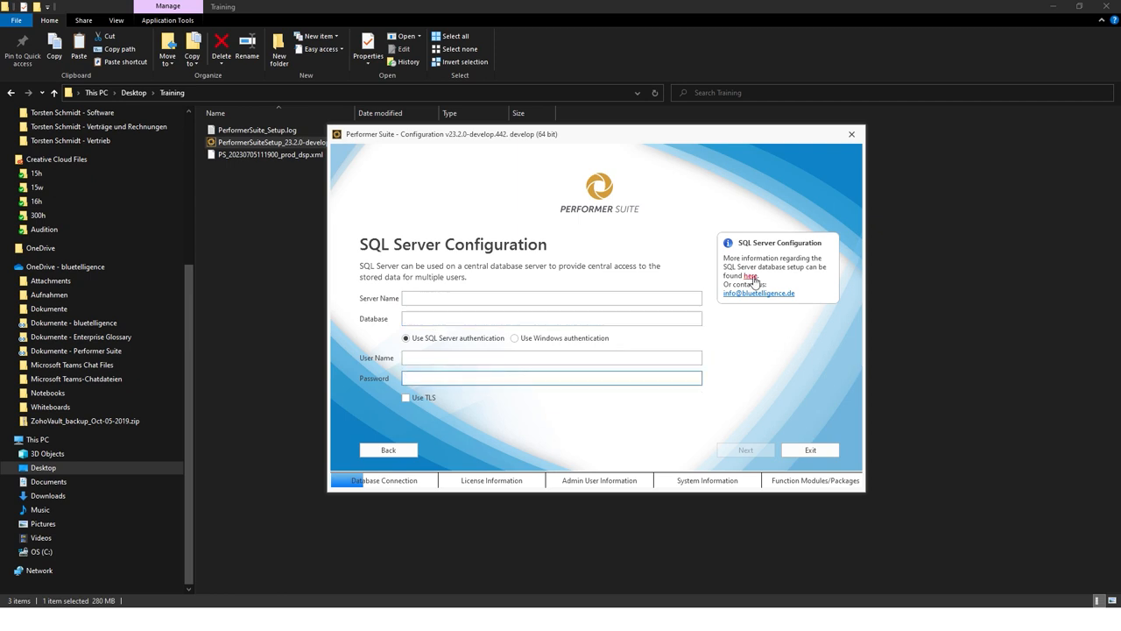
pyautogui.click(751, 275)
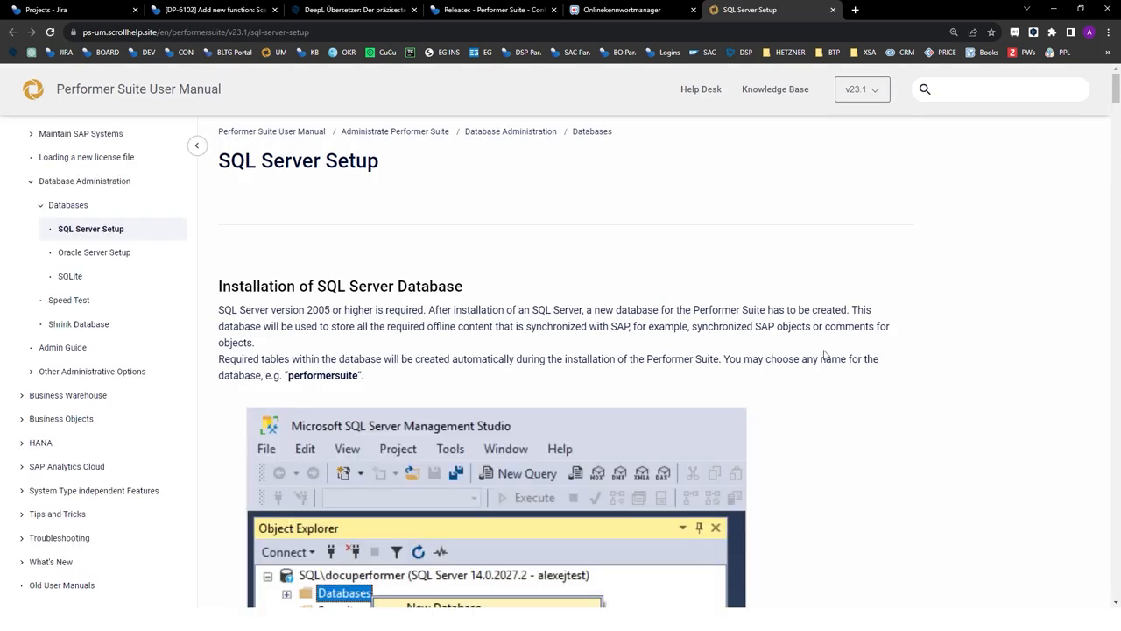
pyautogui.moveTo(459, 319)
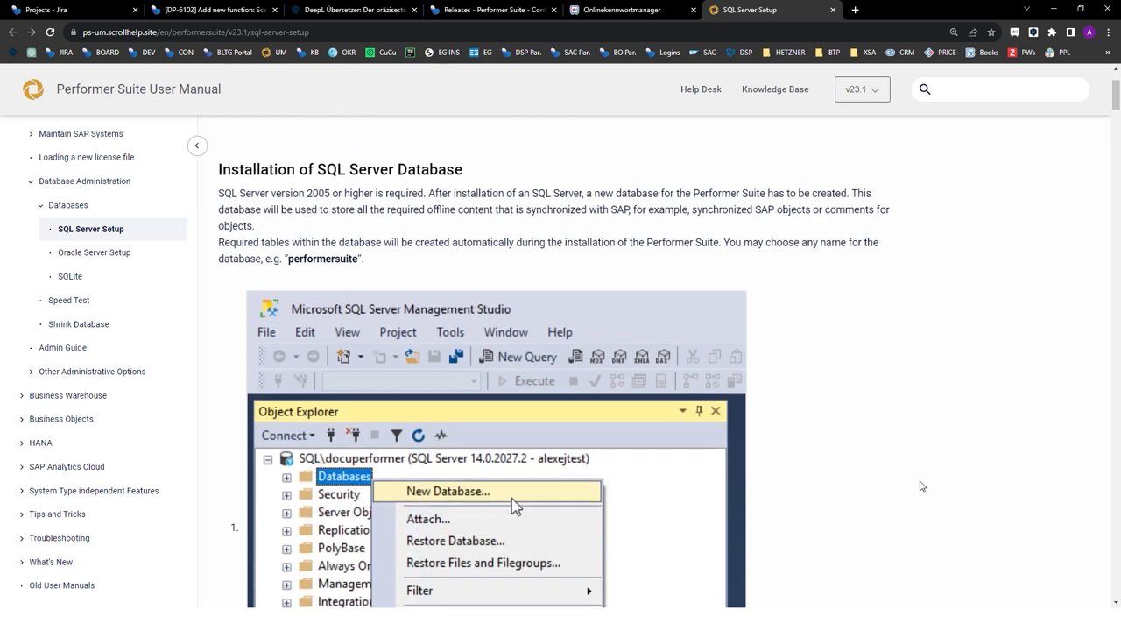
# Read down to the database size FAQ, then switch to the Oracle Server Setup guide.
pyautogui.scroll(-3)
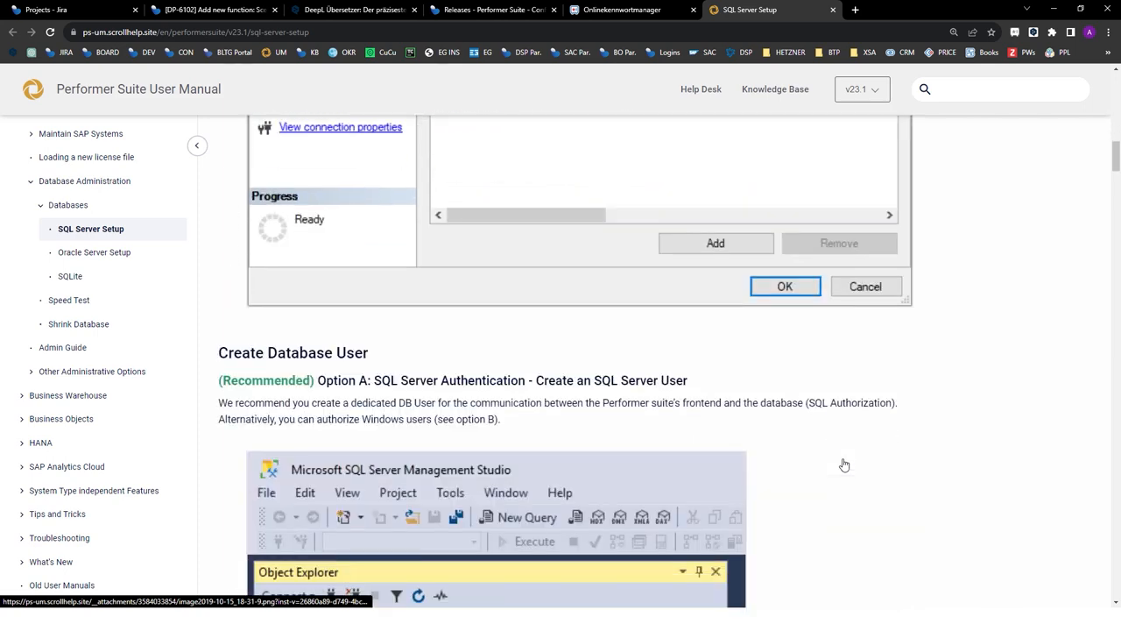
pyautogui.scroll(-3)
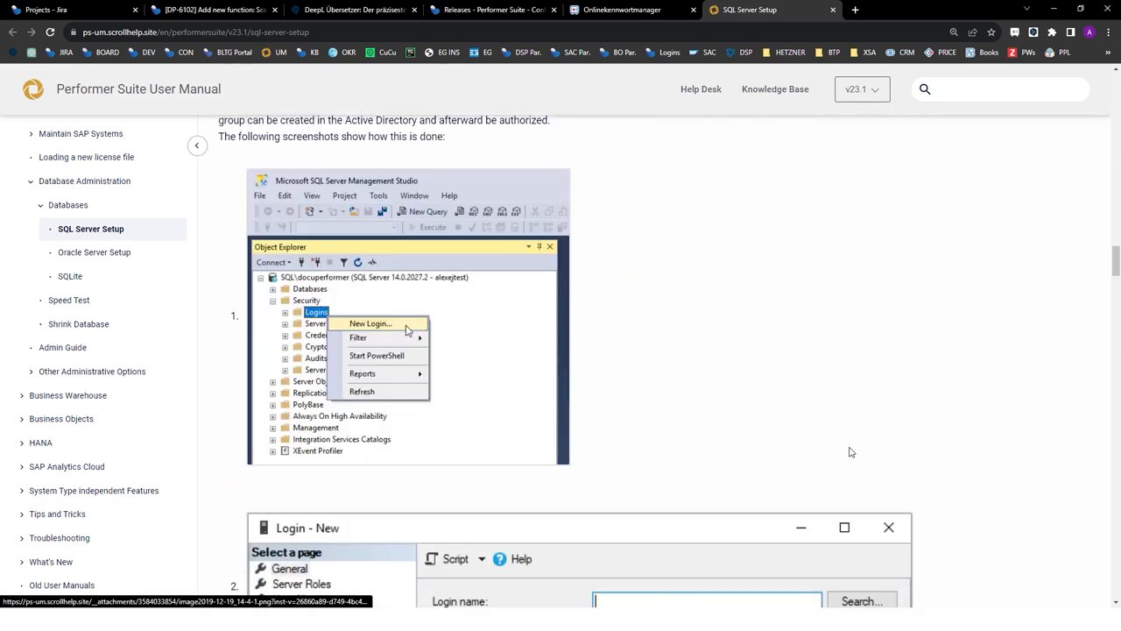
pyautogui.scroll(-3)
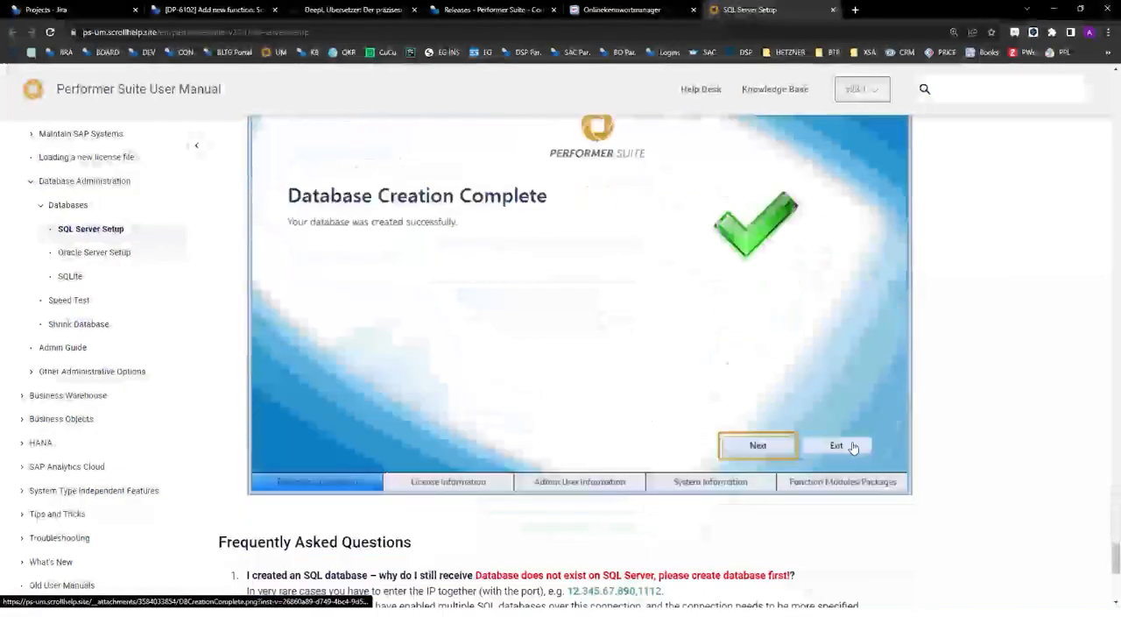
pyautogui.scroll(-3)
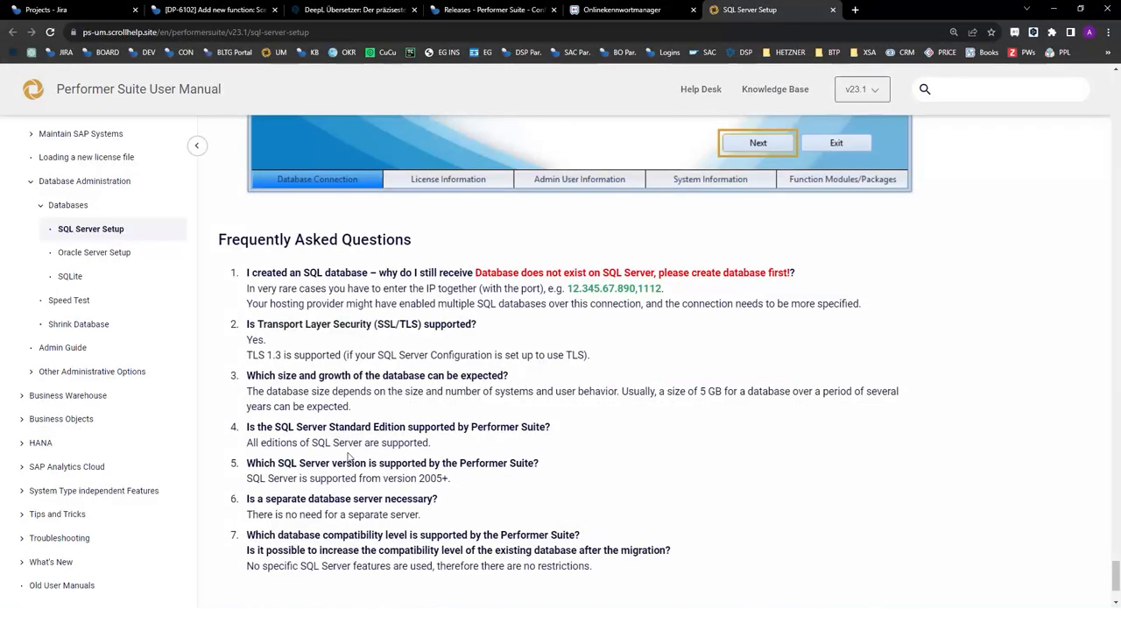
pyautogui.doubleClick(377, 375)
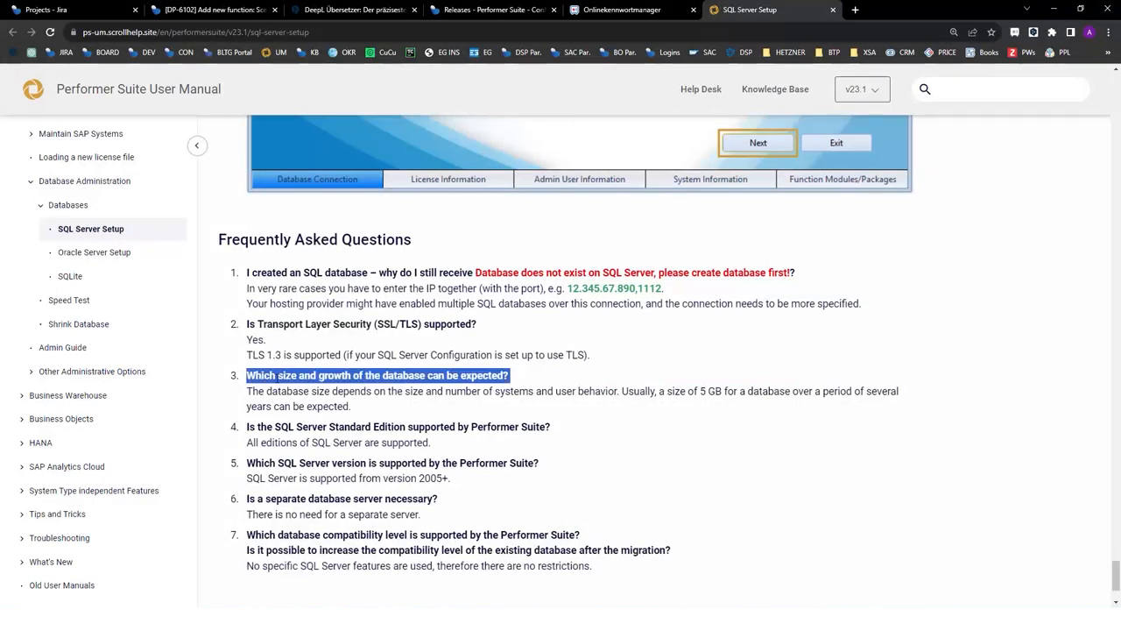
pyautogui.moveTo(771, 476)
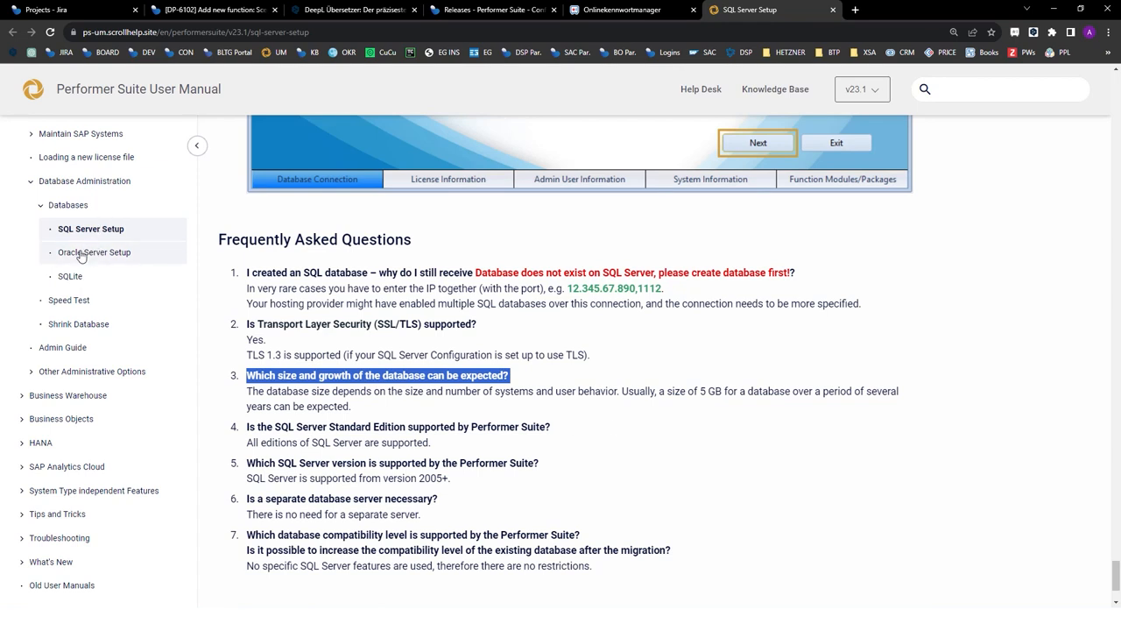
pyautogui.click(95, 252)
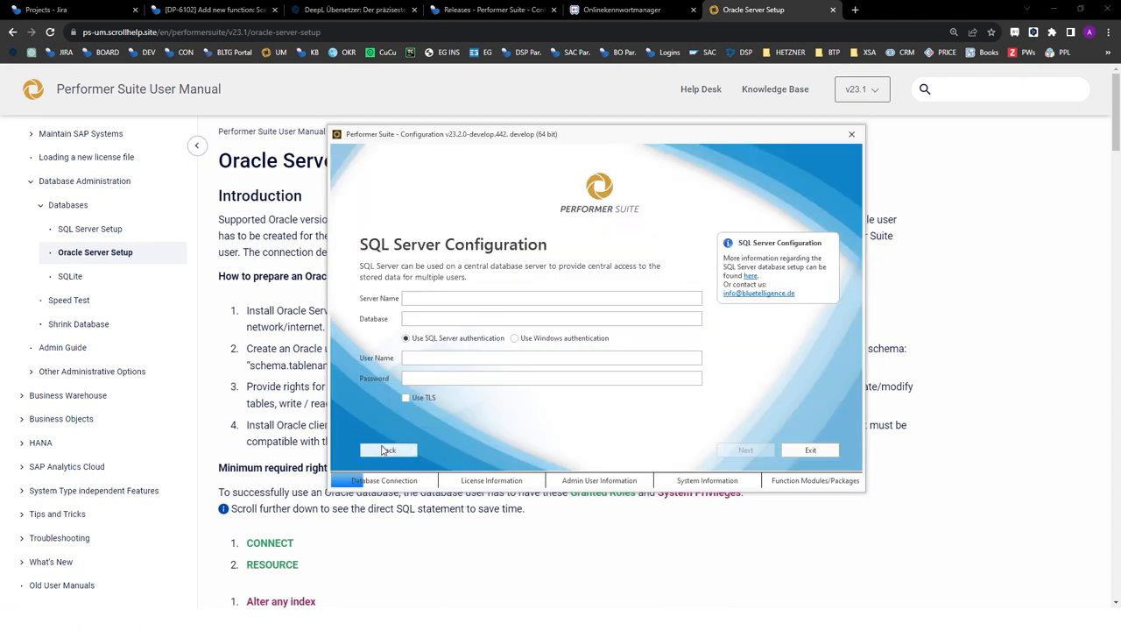
# Go back, choose SQLite instead and create the SQLite database.
pyautogui.click(389, 449)
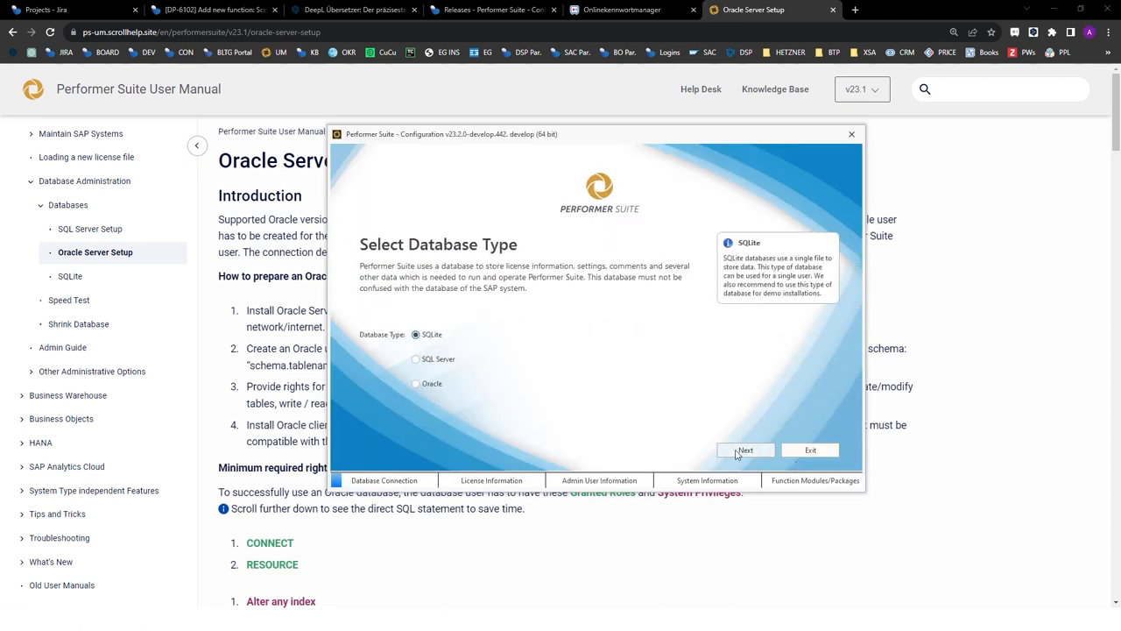
pyautogui.click(747, 448)
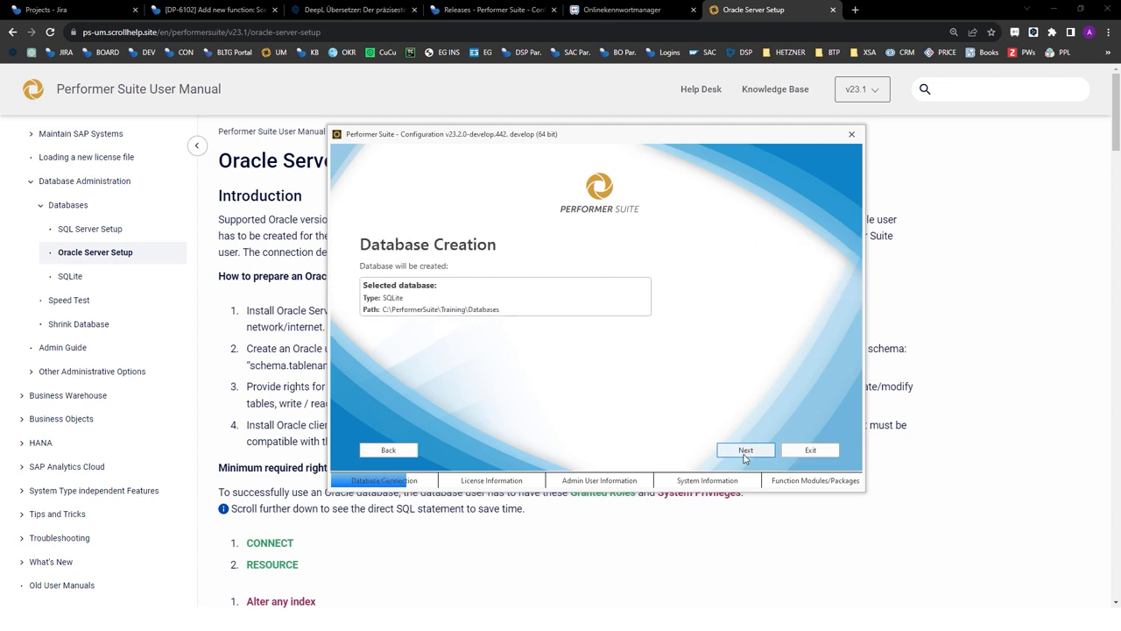
pyautogui.click(747, 448)
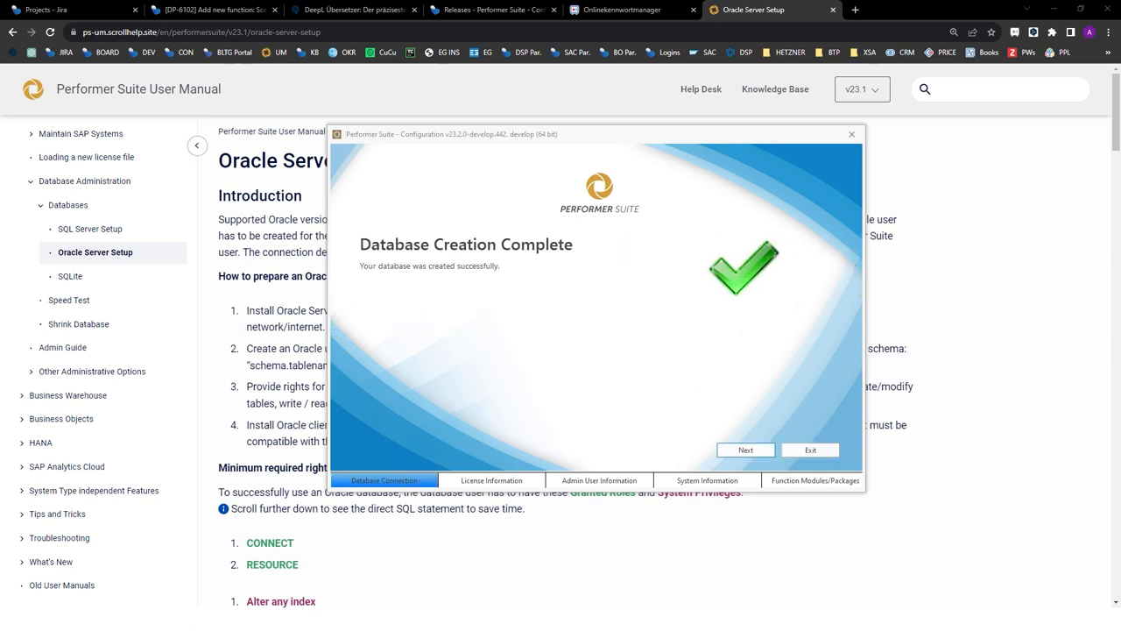
pyautogui.click(747, 448)
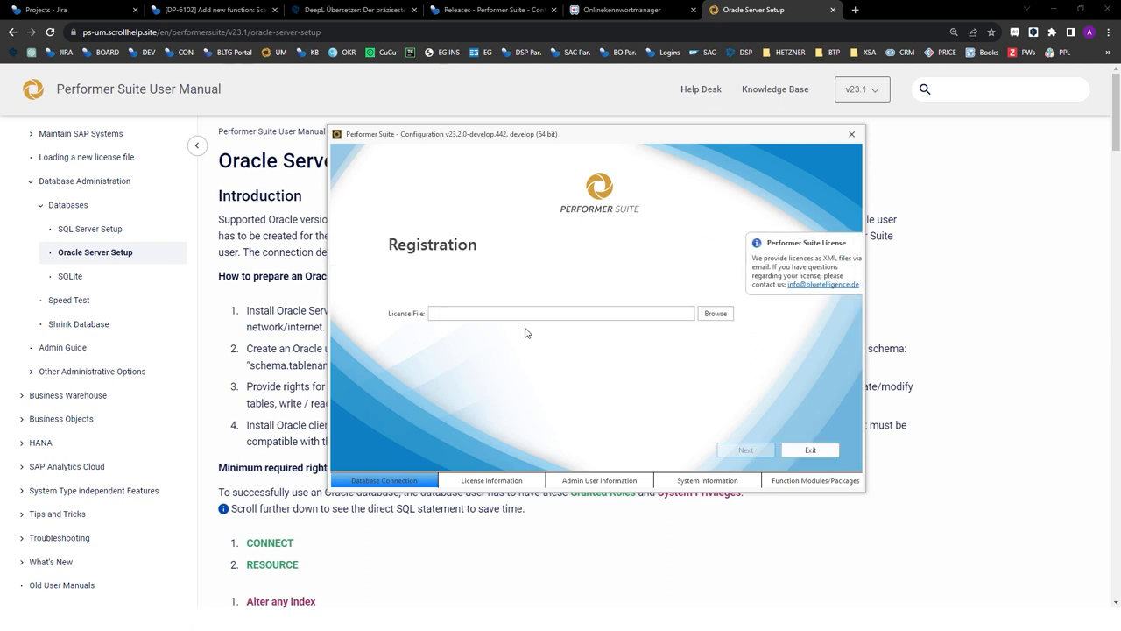
# Browse for the license file and load it for validation.
pyautogui.click(533, 312)
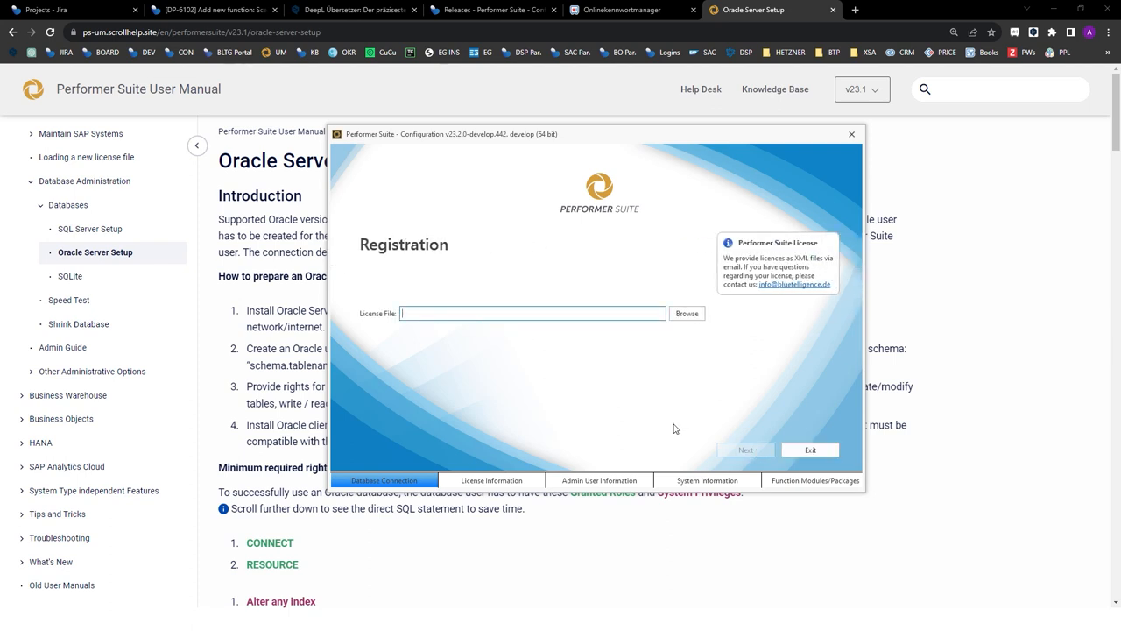
pyautogui.moveTo(685, 358)
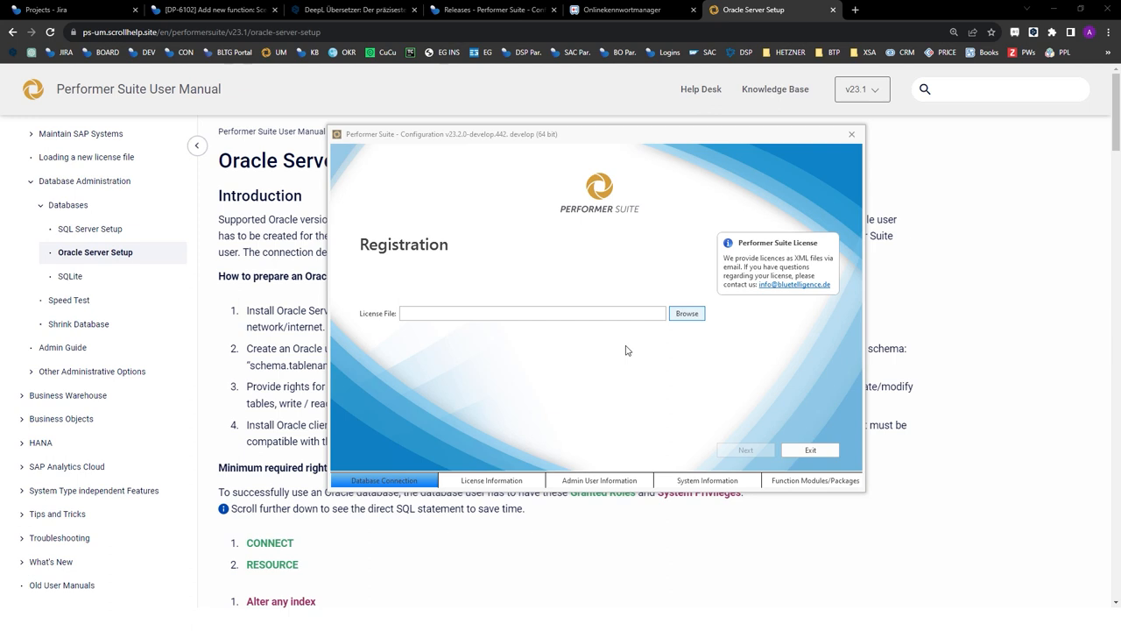
pyautogui.click(687, 312)
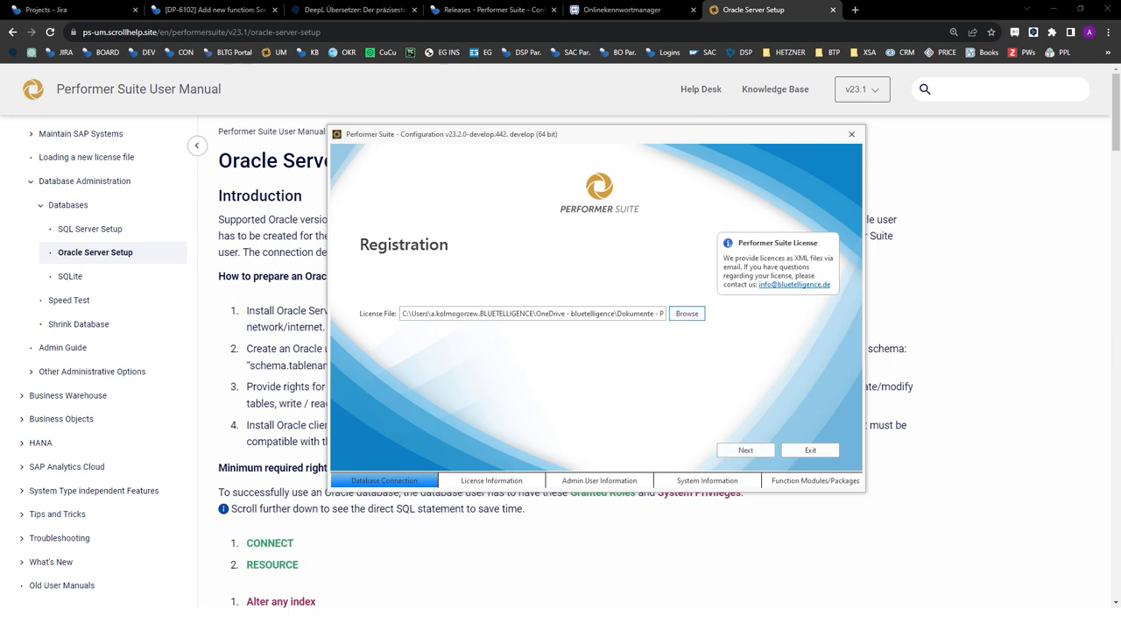
pyautogui.click(745, 448)
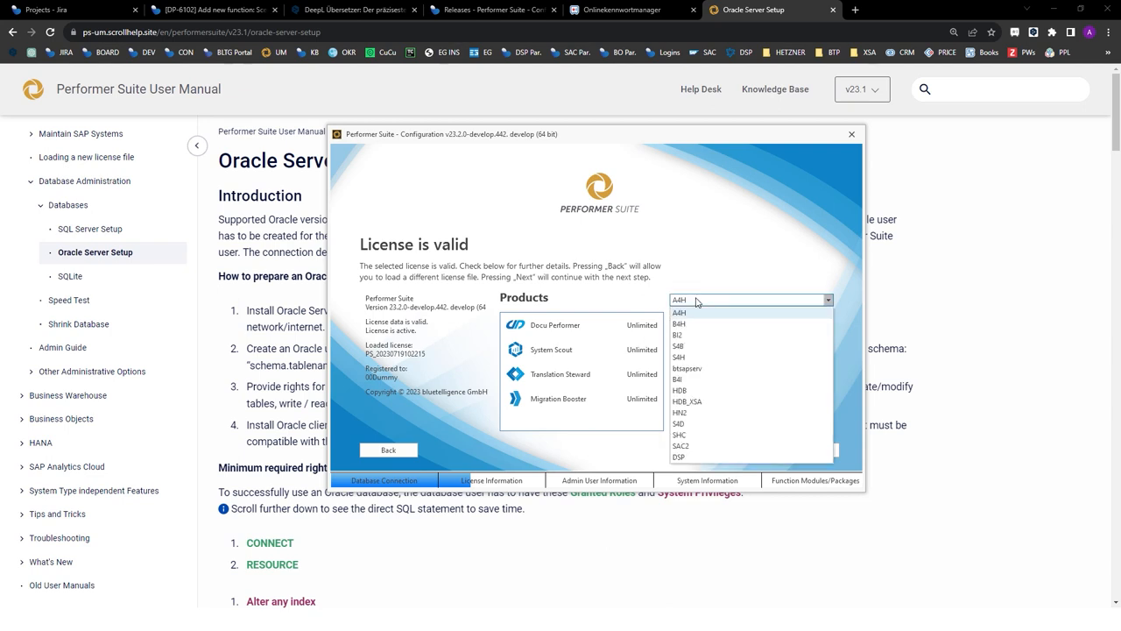
# Review license details for the AAH, BIJ and HDB systems, then continue past the valid license.
pyautogui.click(680, 312)
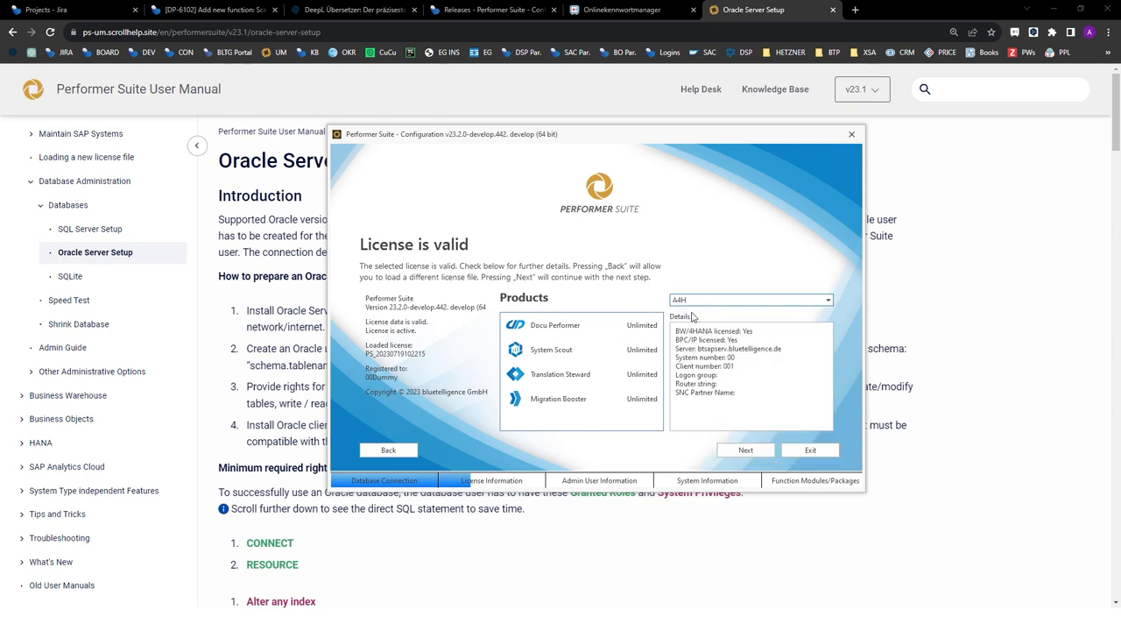
pyautogui.moveTo(539, 335)
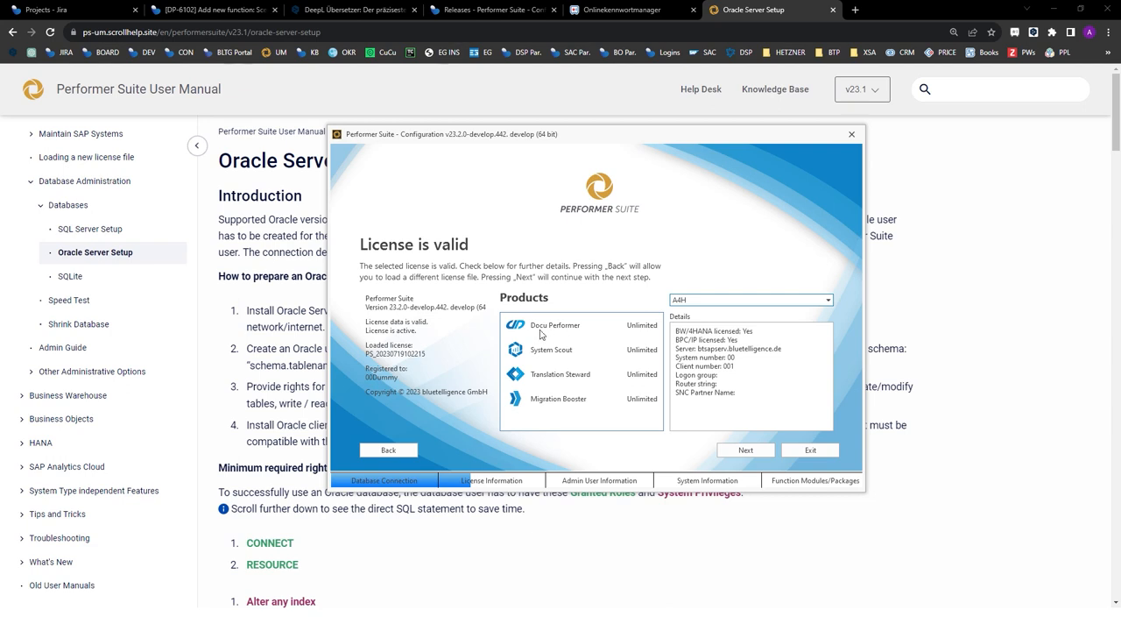
pyautogui.moveTo(550, 361)
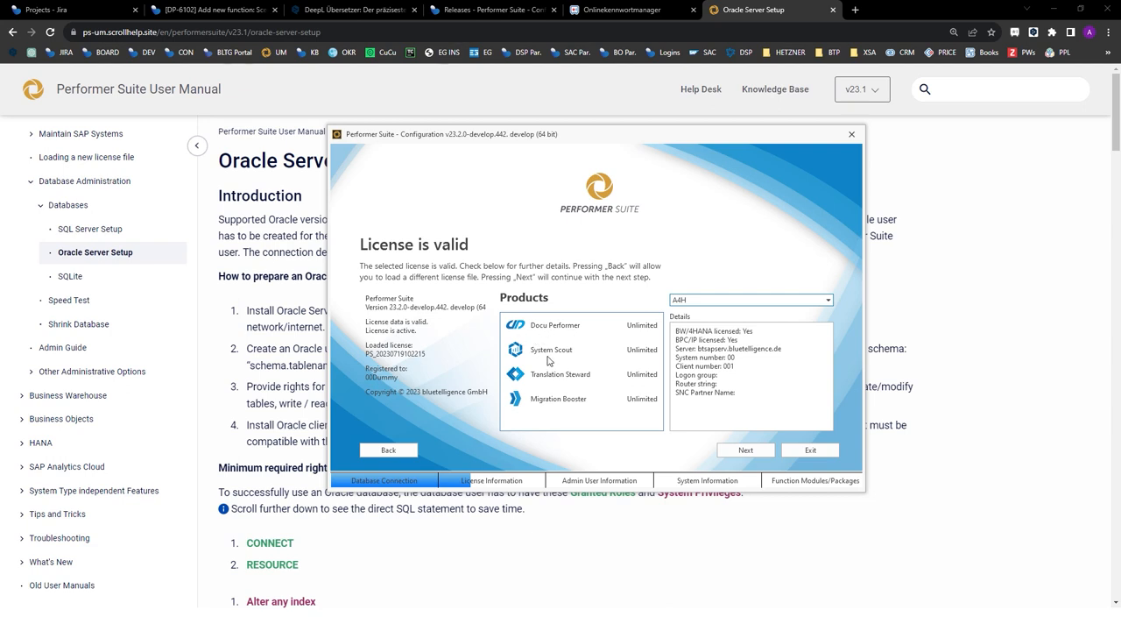
pyautogui.click(827, 300)
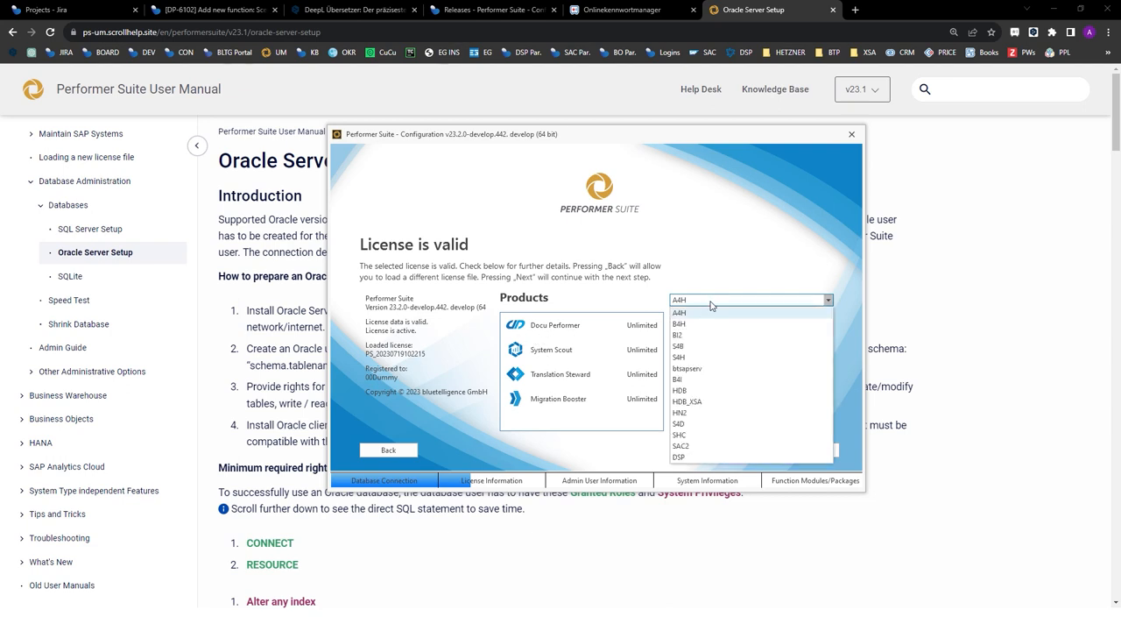
pyautogui.click(680, 312)
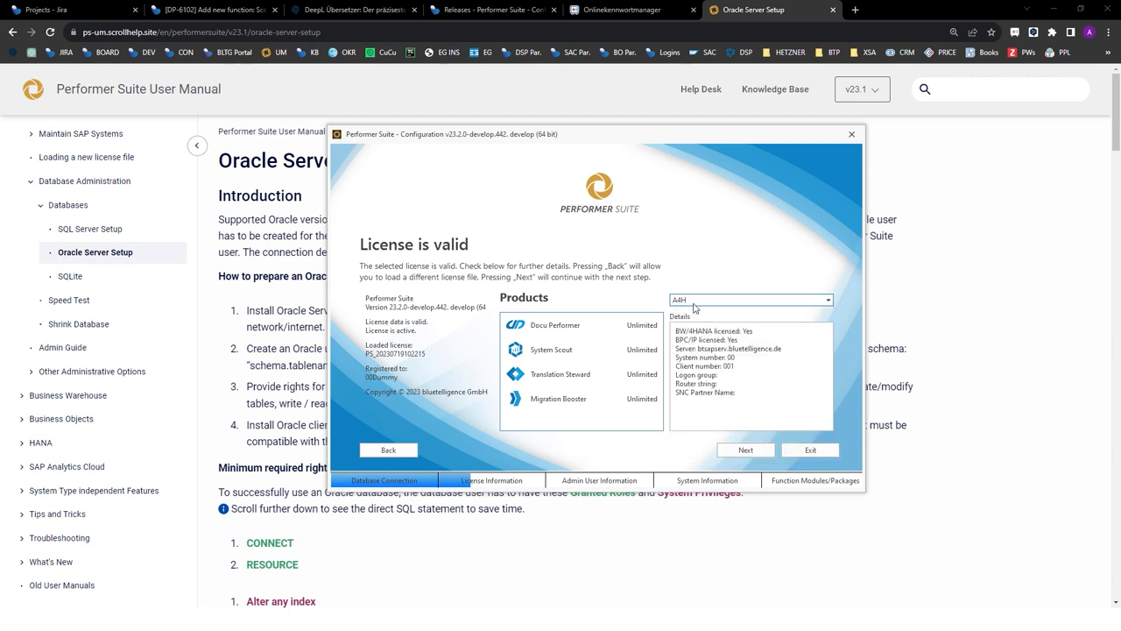
pyautogui.click(827, 300)
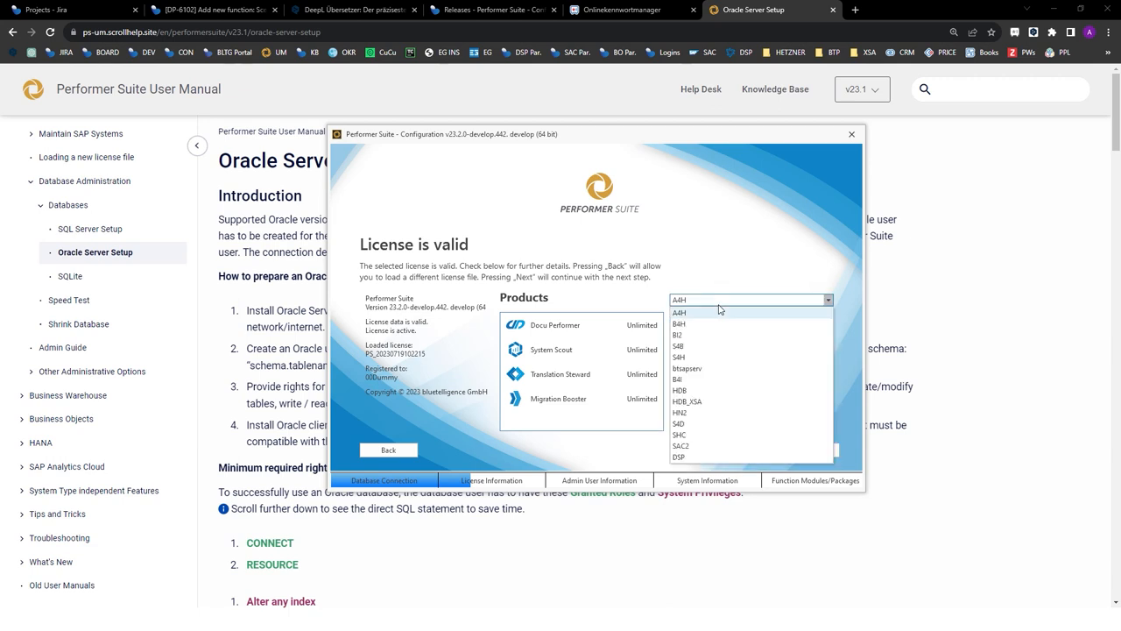
pyautogui.click(679, 335)
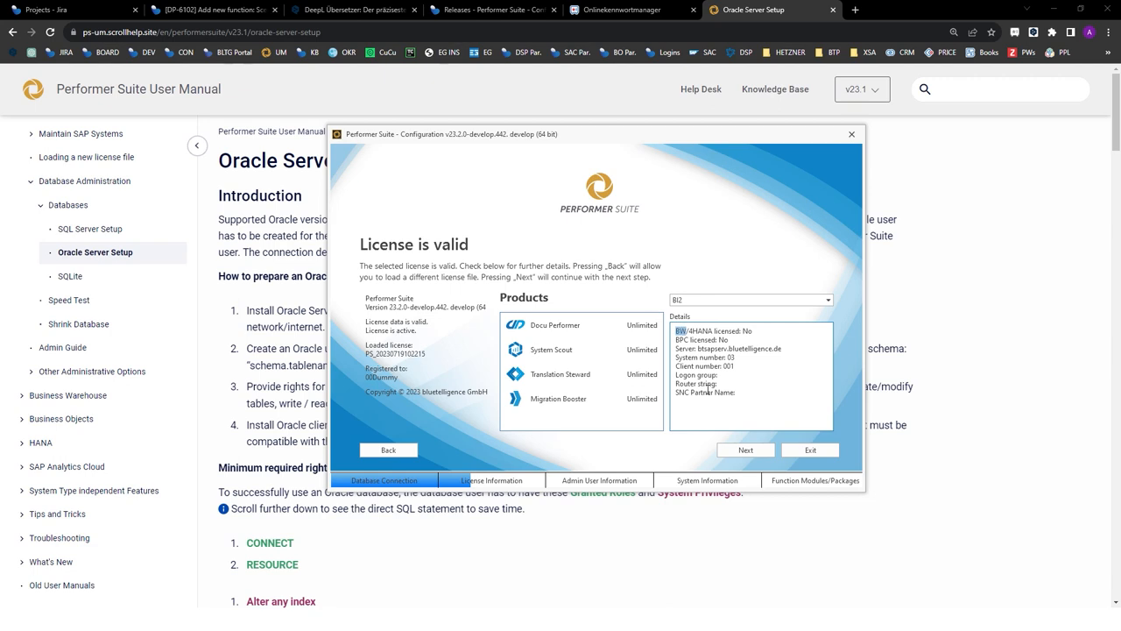
pyautogui.click(827, 300)
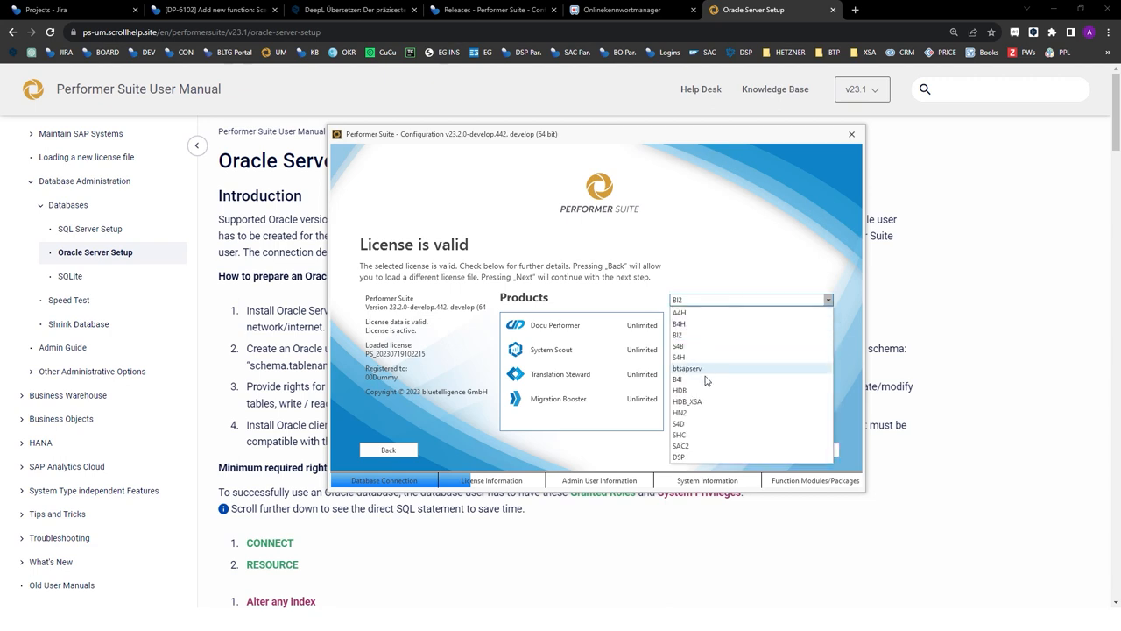
pyautogui.click(680, 389)
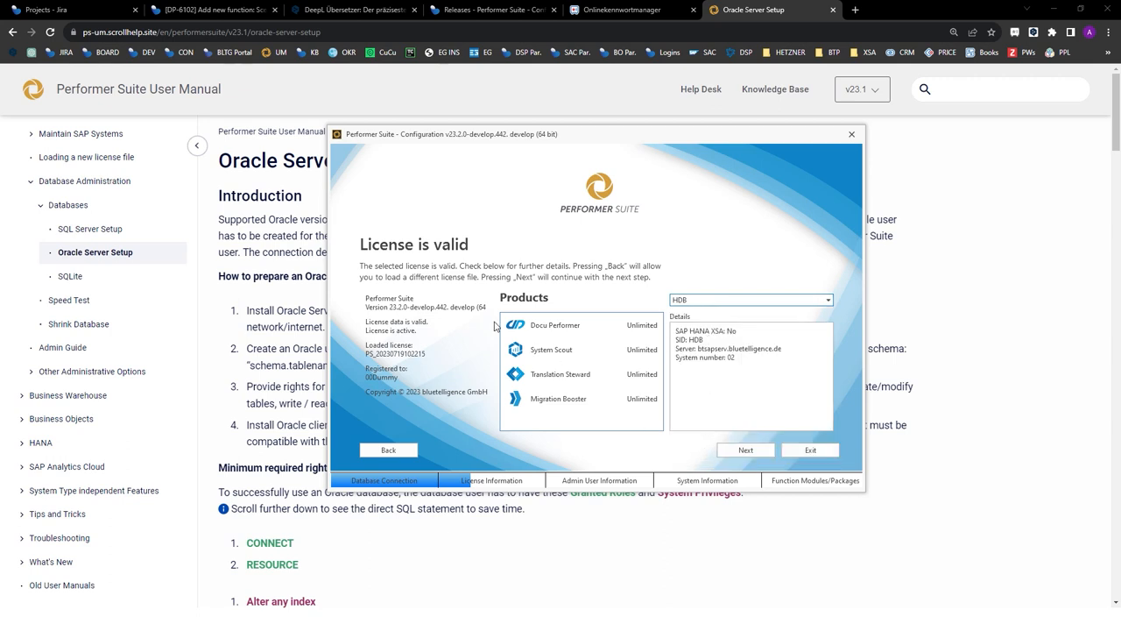
pyautogui.moveTo(722, 434)
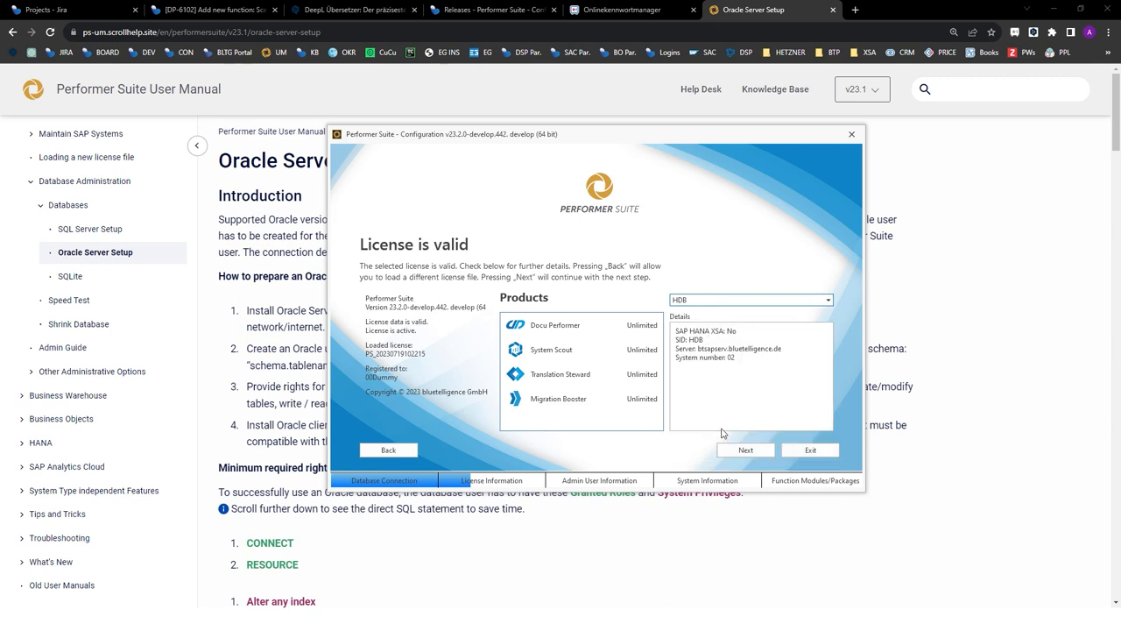
pyautogui.click(744, 448)
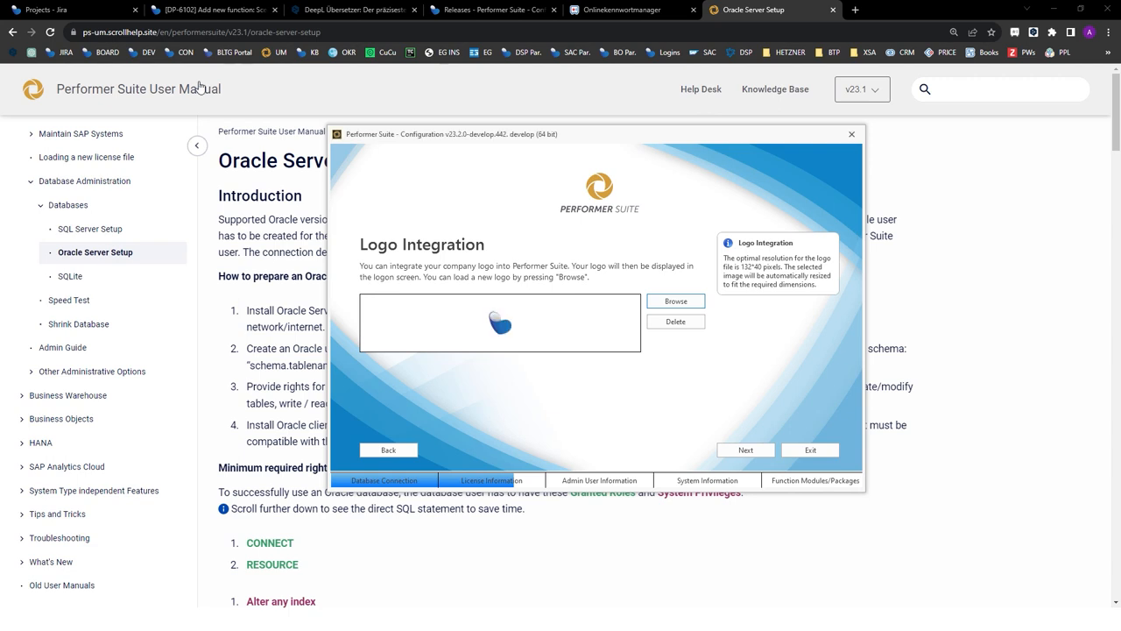
# Continue past Logo Integration without loading a company logo, completing registration.
pyautogui.click(746, 448)
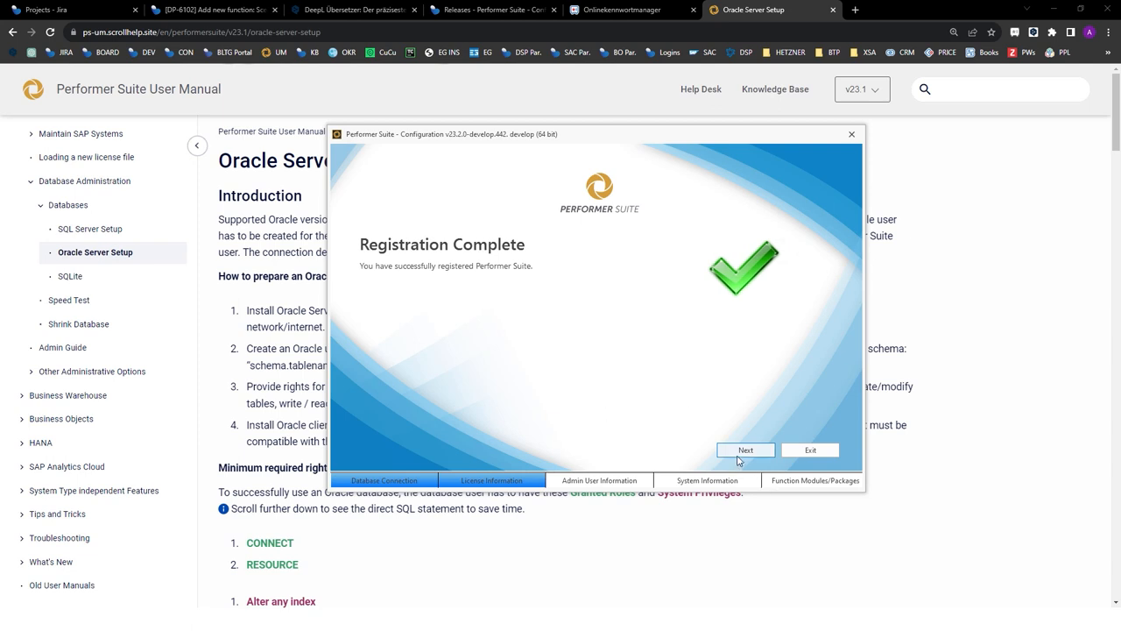
# Enter the default admin user's e-mail and password and confirm the admin account.
pyautogui.click(747, 448)
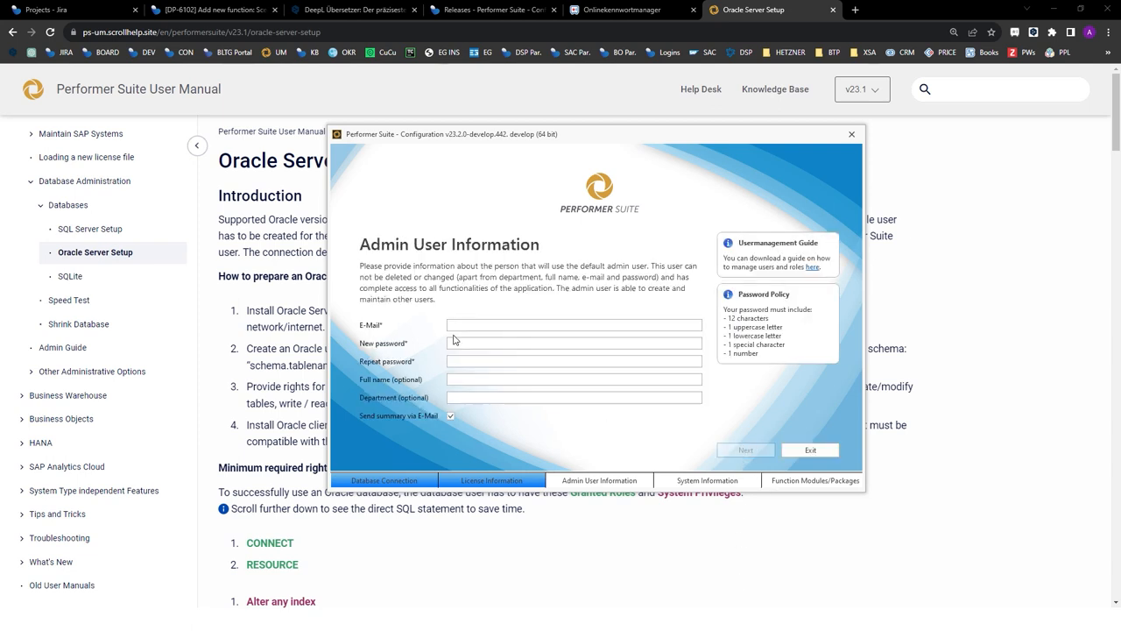
pyautogui.click(575, 324)
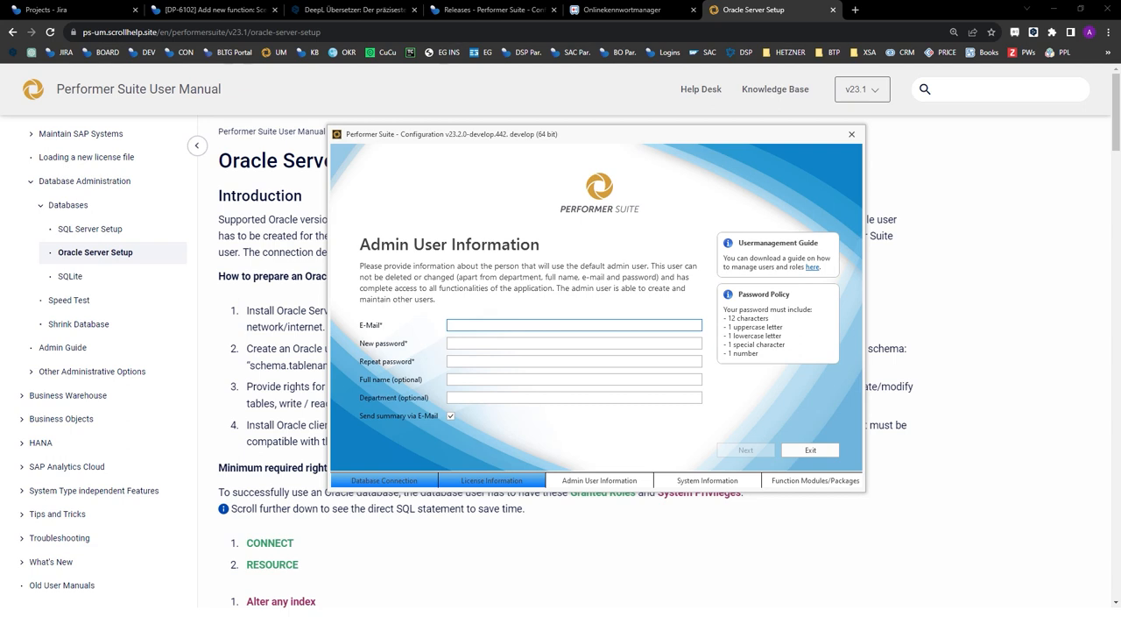
pyautogui.click(575, 324)
pyautogui.write('admin@bluetelligence')
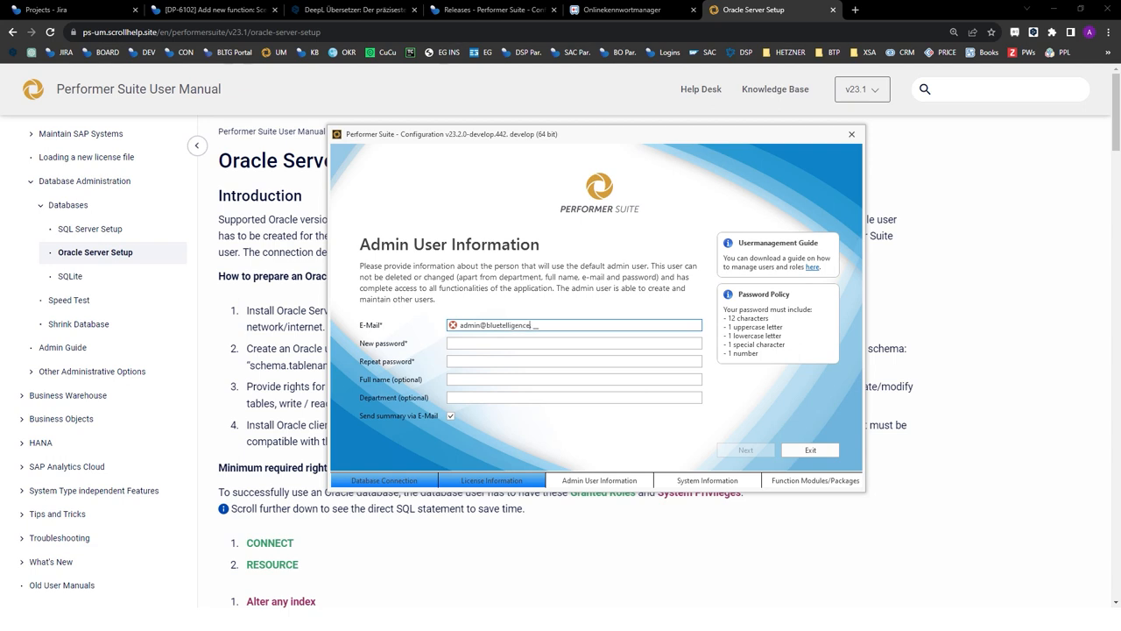
pyautogui.click(575, 341)
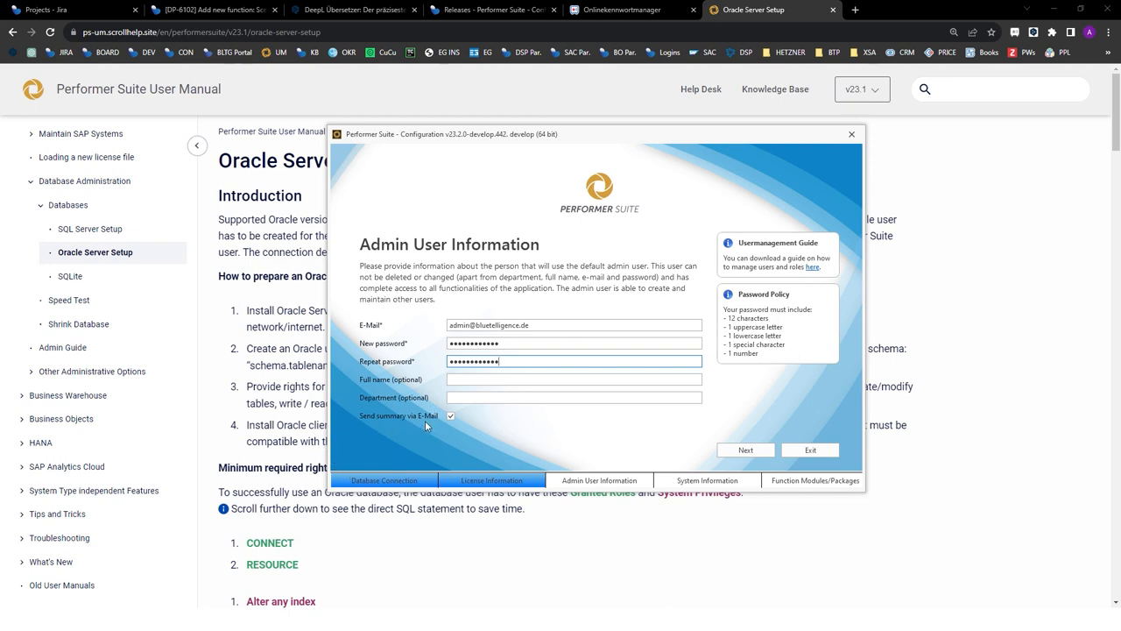
pyautogui.moveTo(610, 466)
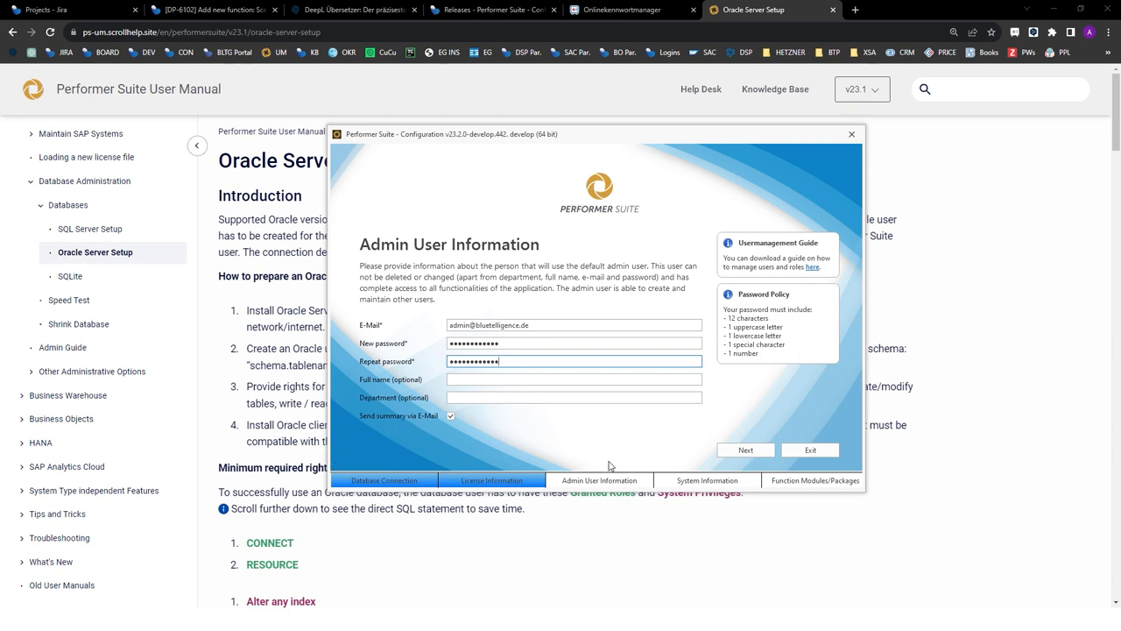
pyautogui.moveTo(747, 449)
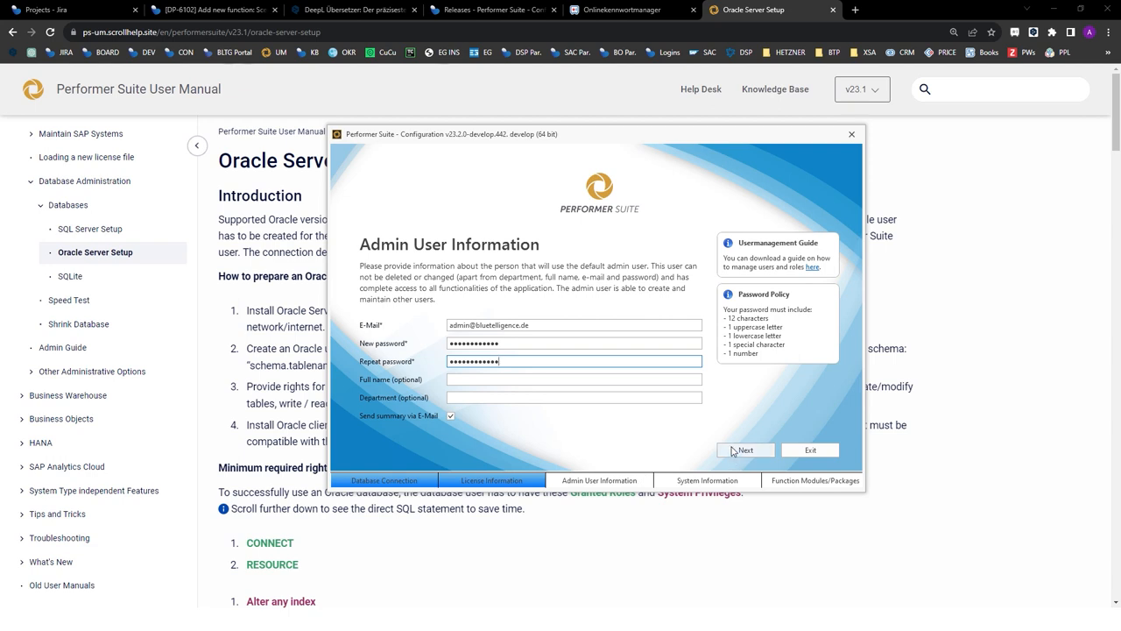
pyautogui.click(747, 448)
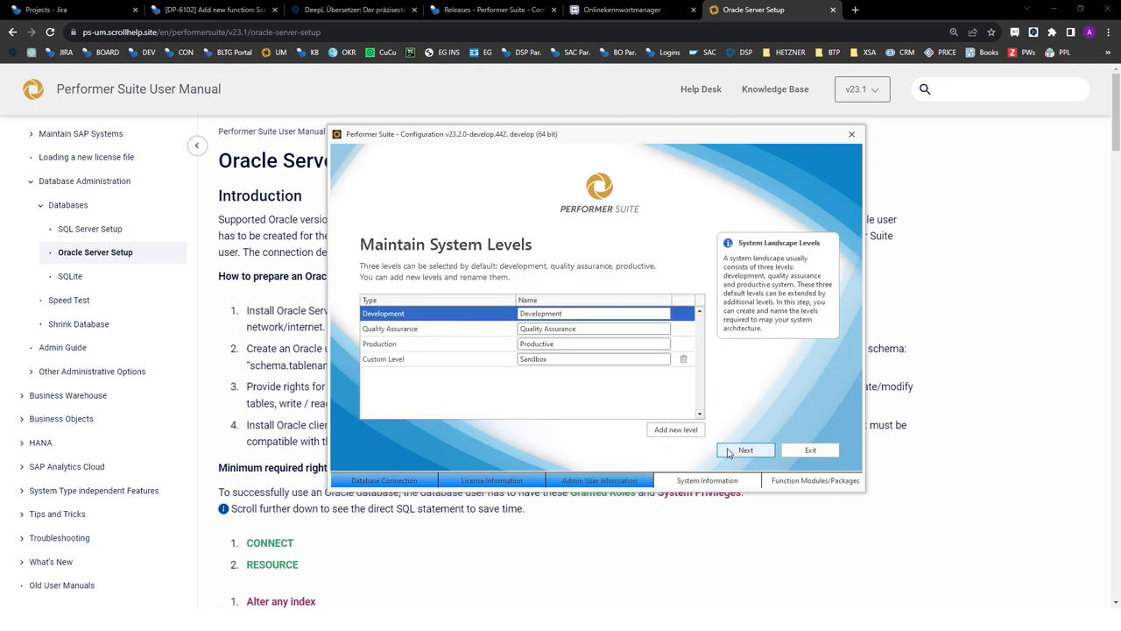
pyautogui.moveTo(701, 459)
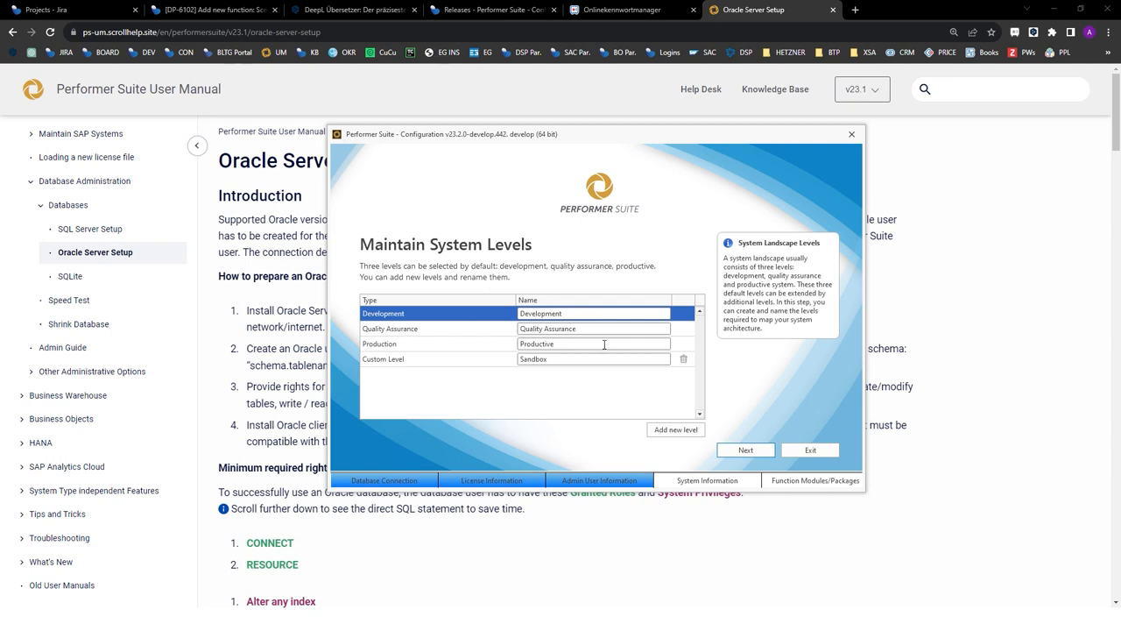
pyautogui.moveTo(645, 421)
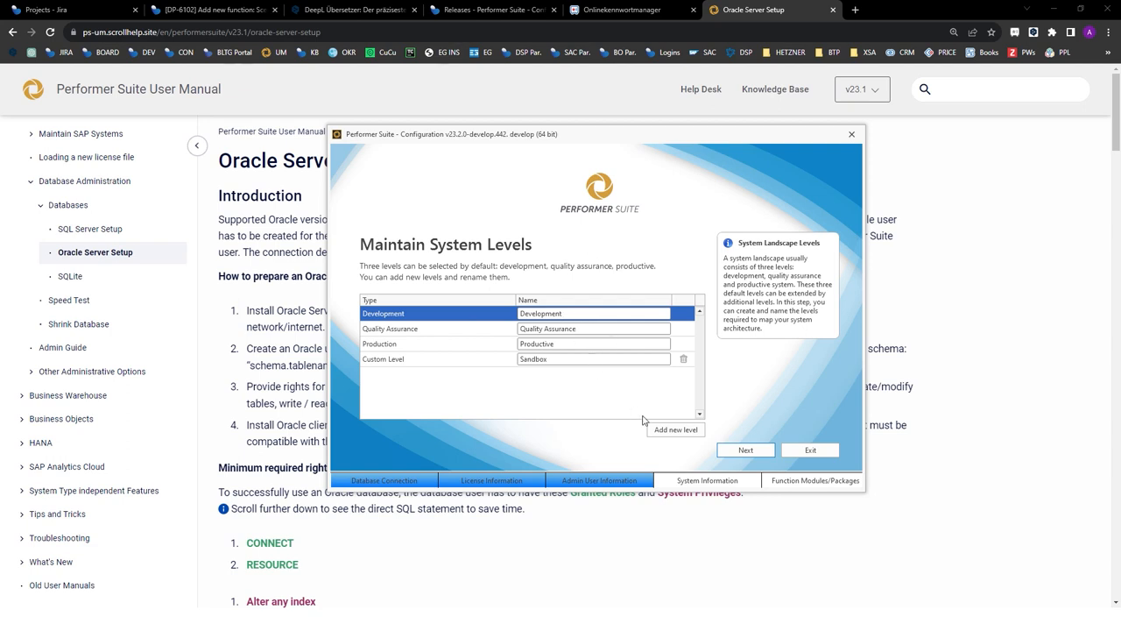
# Add a custom system level named 'New Level' and proceed to level assignment.
pyautogui.click(677, 429)
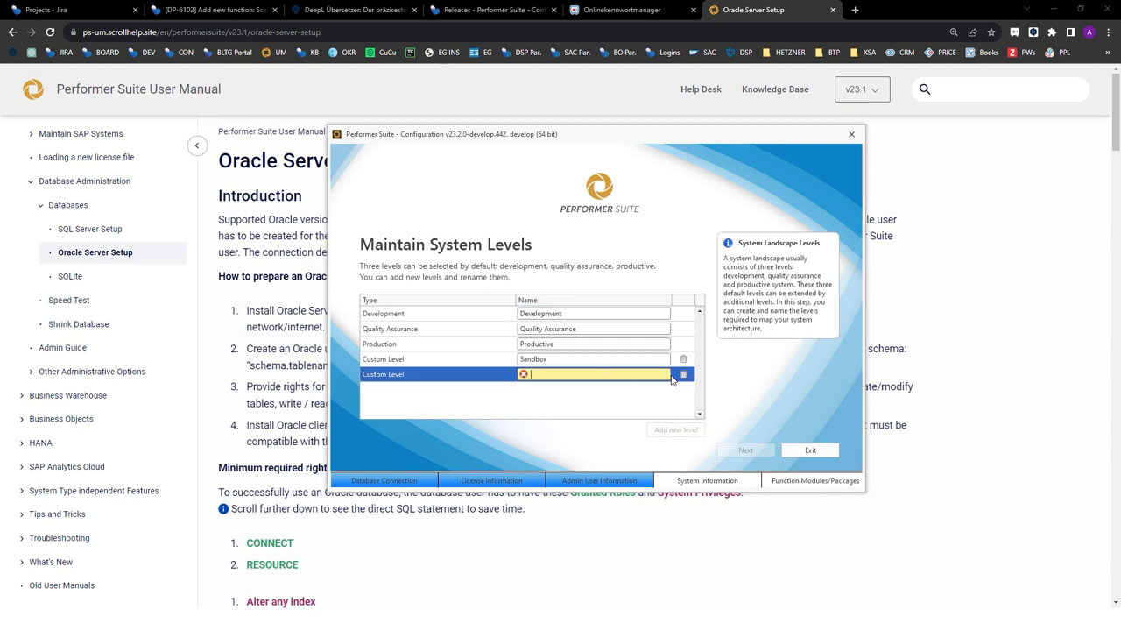
pyautogui.write('New Level')
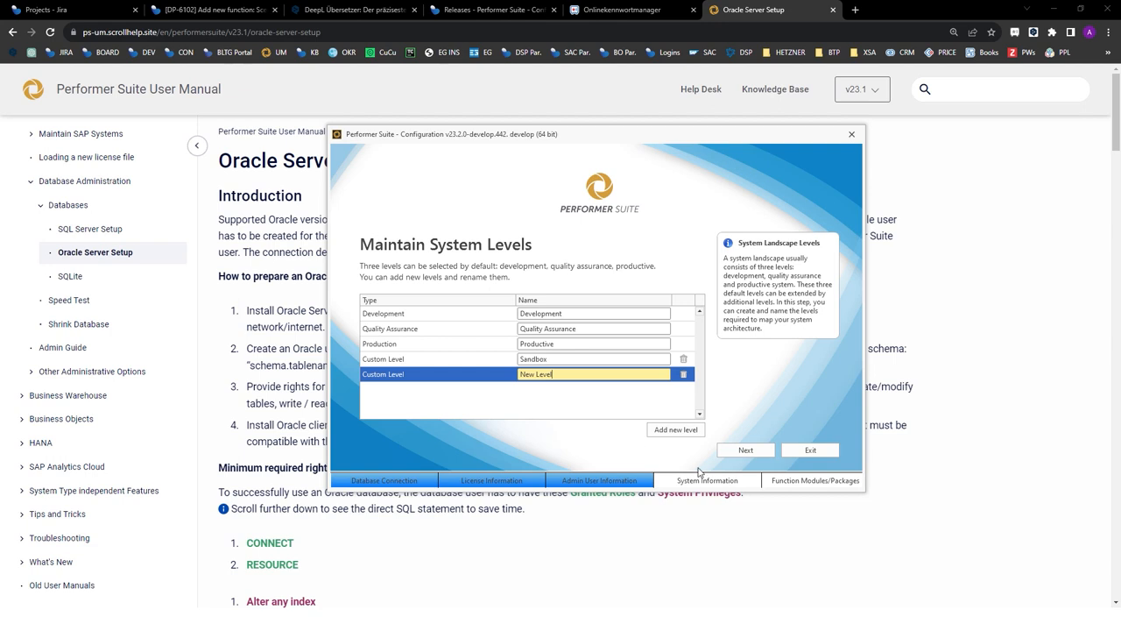
pyautogui.click(745, 449)
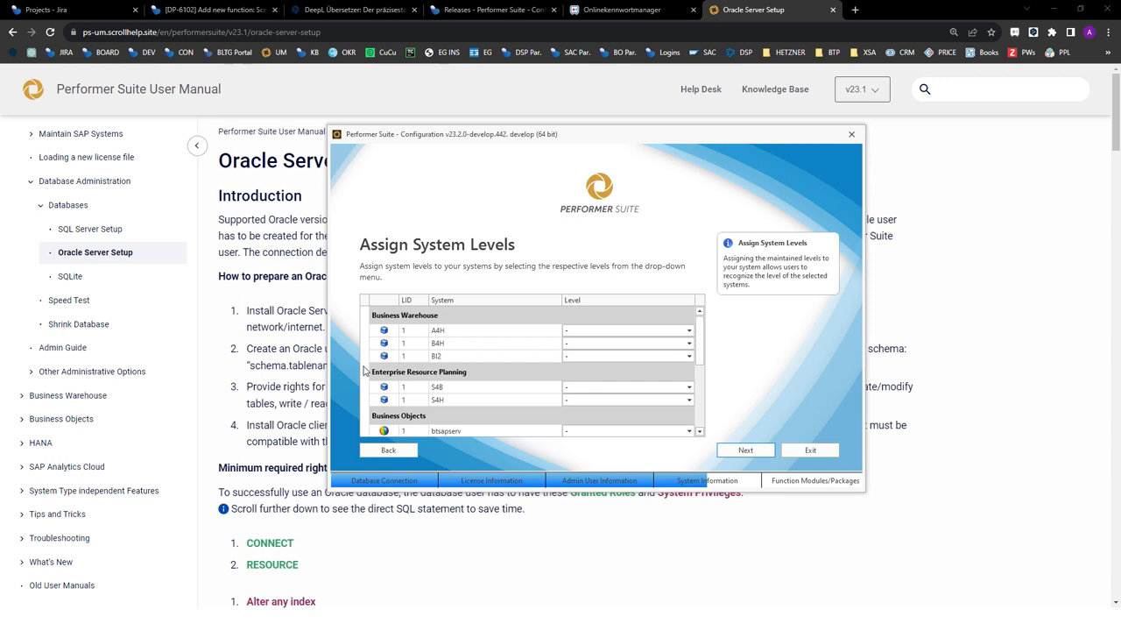
pyautogui.moveTo(610, 337)
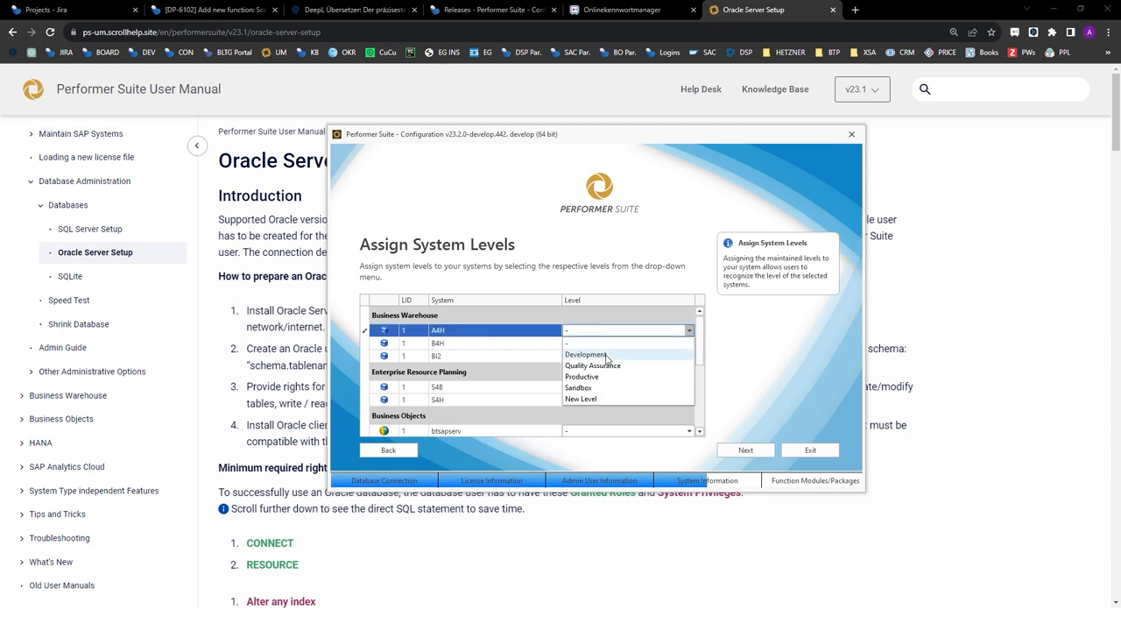
# Set AH1's level to Development and BI2's to Productive via the Level drop-downs.
pyautogui.click(585, 354)
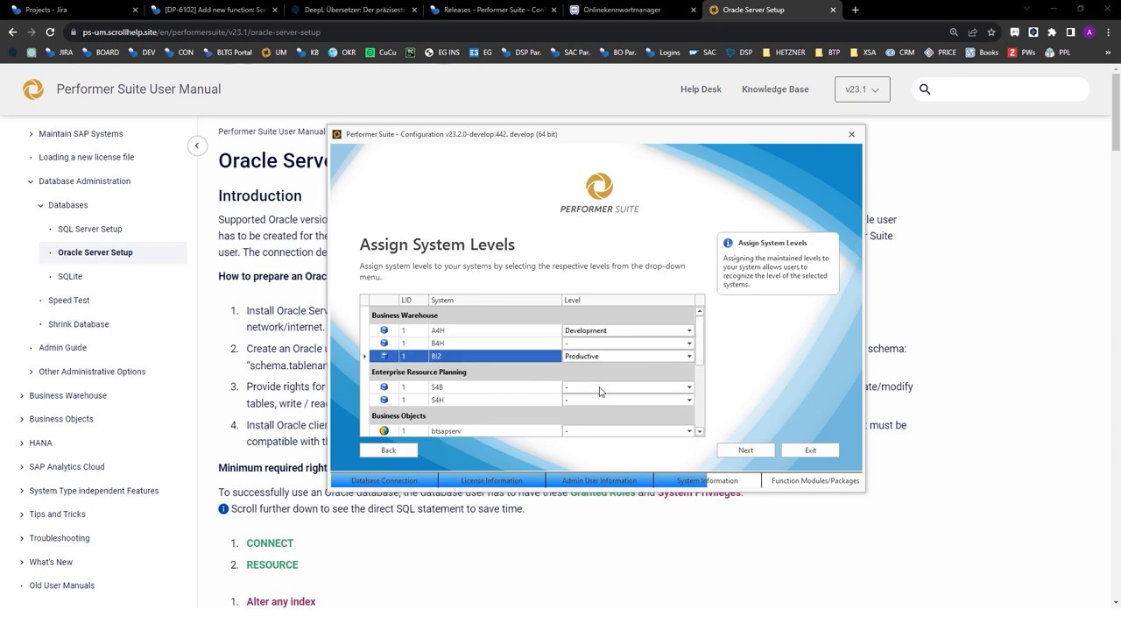
pyautogui.click(689, 341)
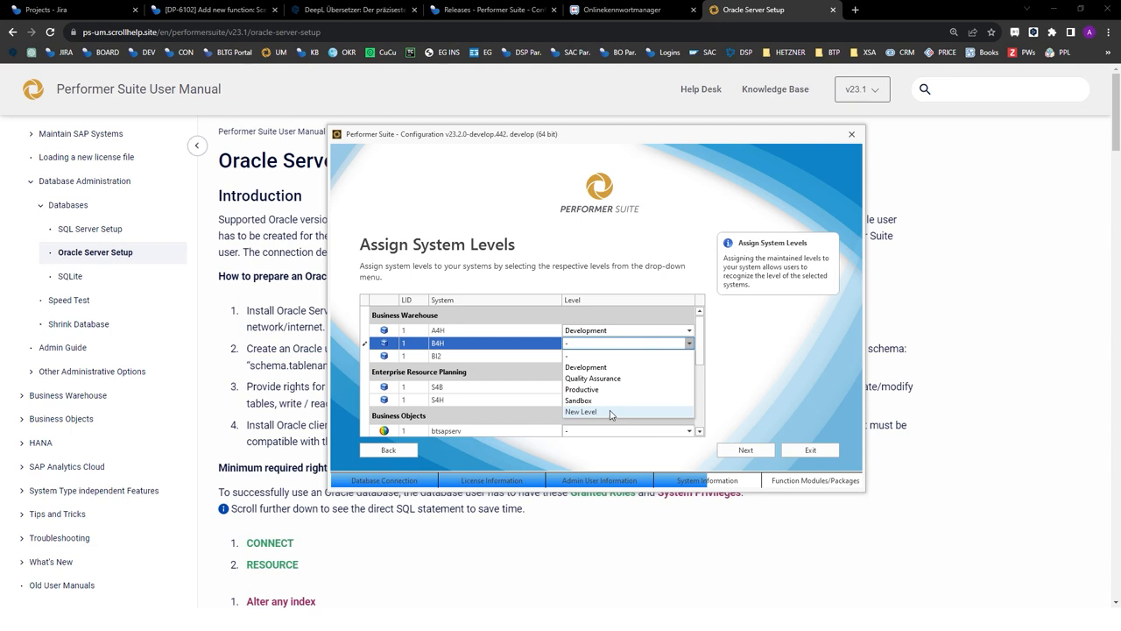
pyautogui.moveTo(611, 417)
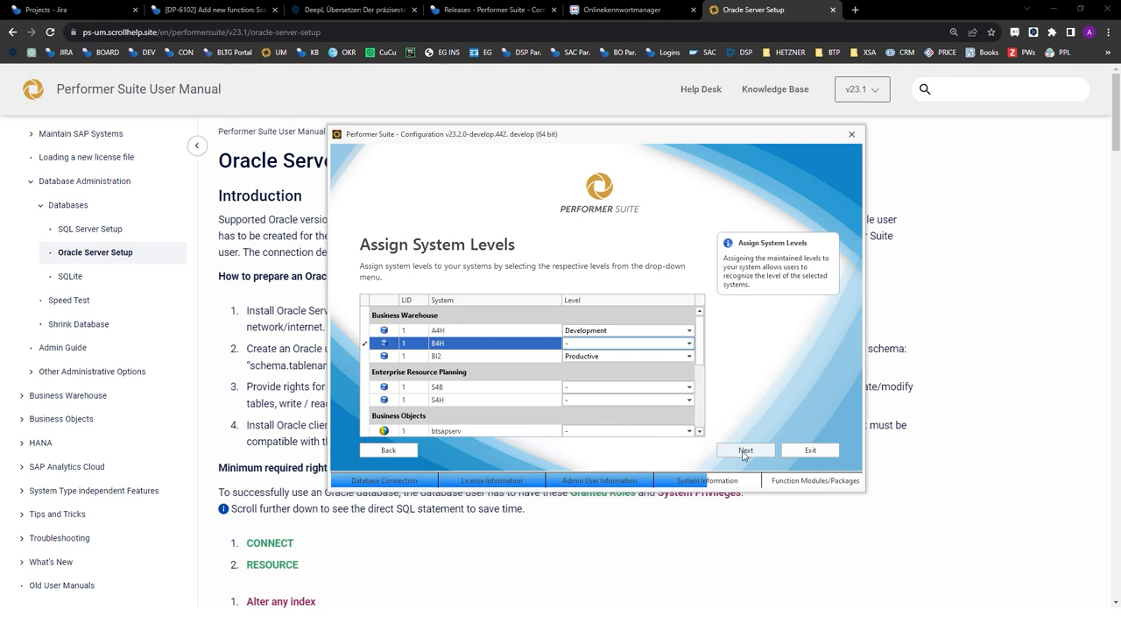
pyautogui.click(746, 448)
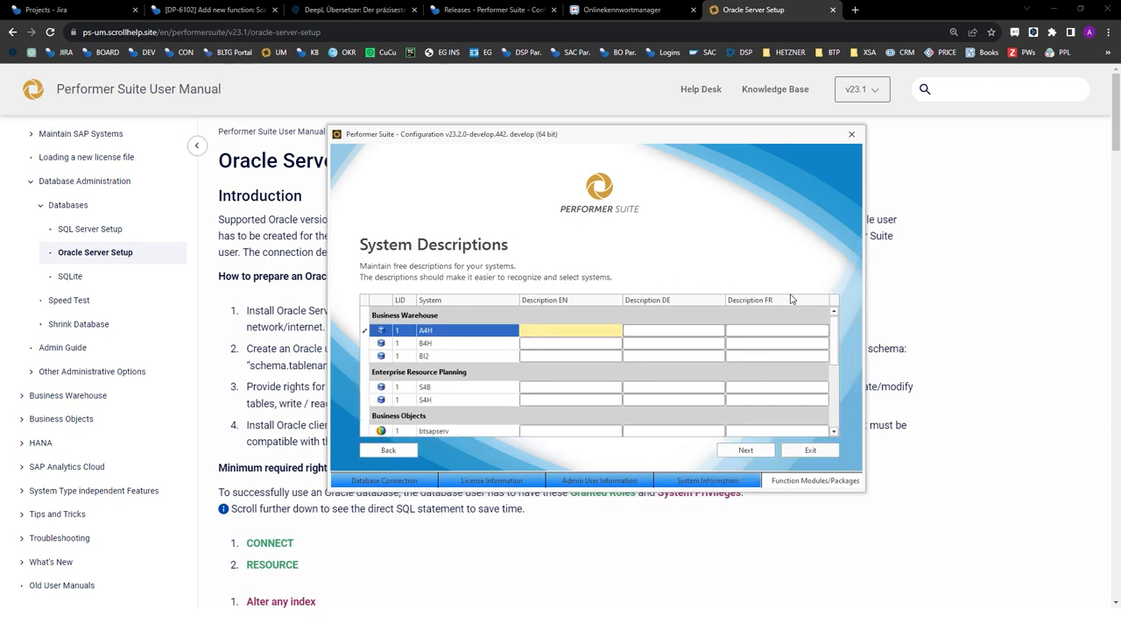
# Describe AH1 in English as 'This is my dev system' and continue to Custom Function Modules.
pyautogui.write('This is my dev system...')
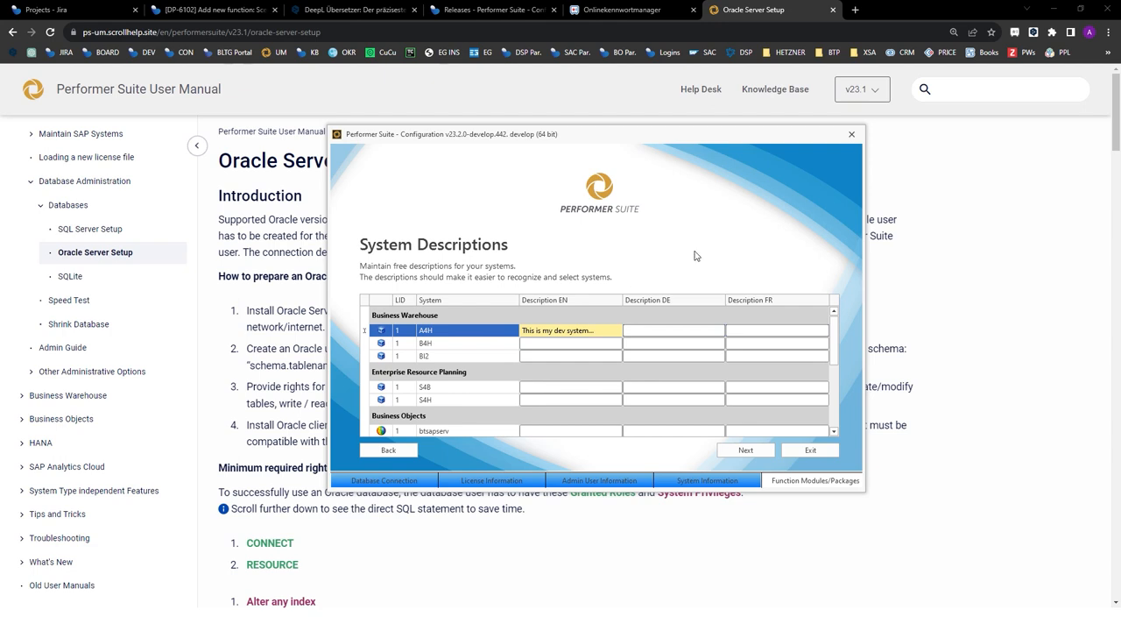
pyautogui.moveTo(700, 226)
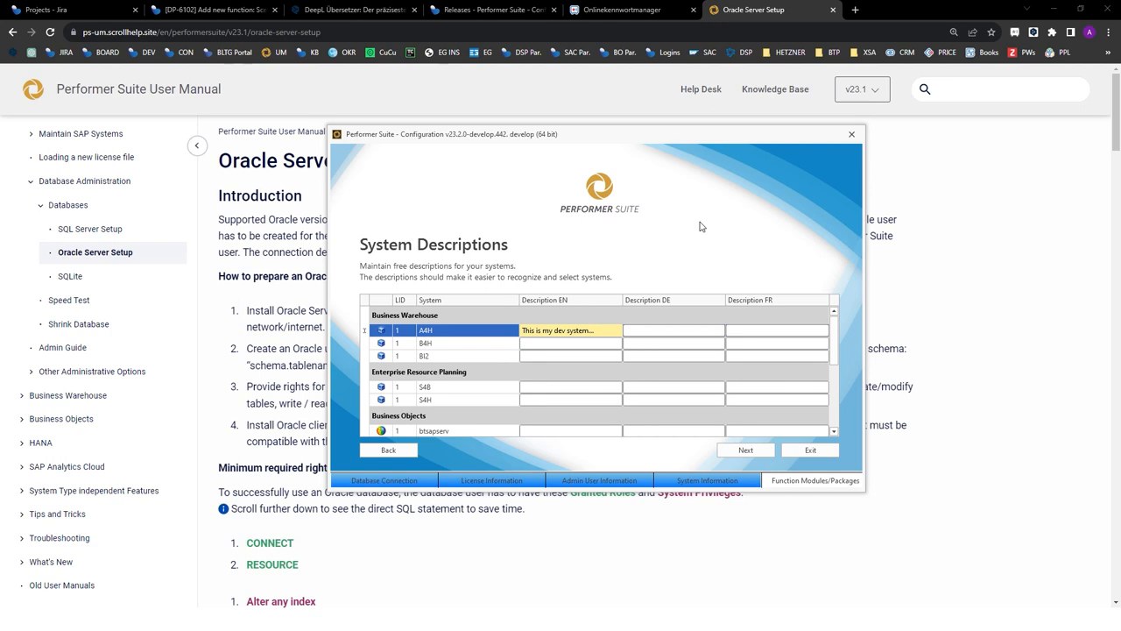
pyautogui.click(745, 449)
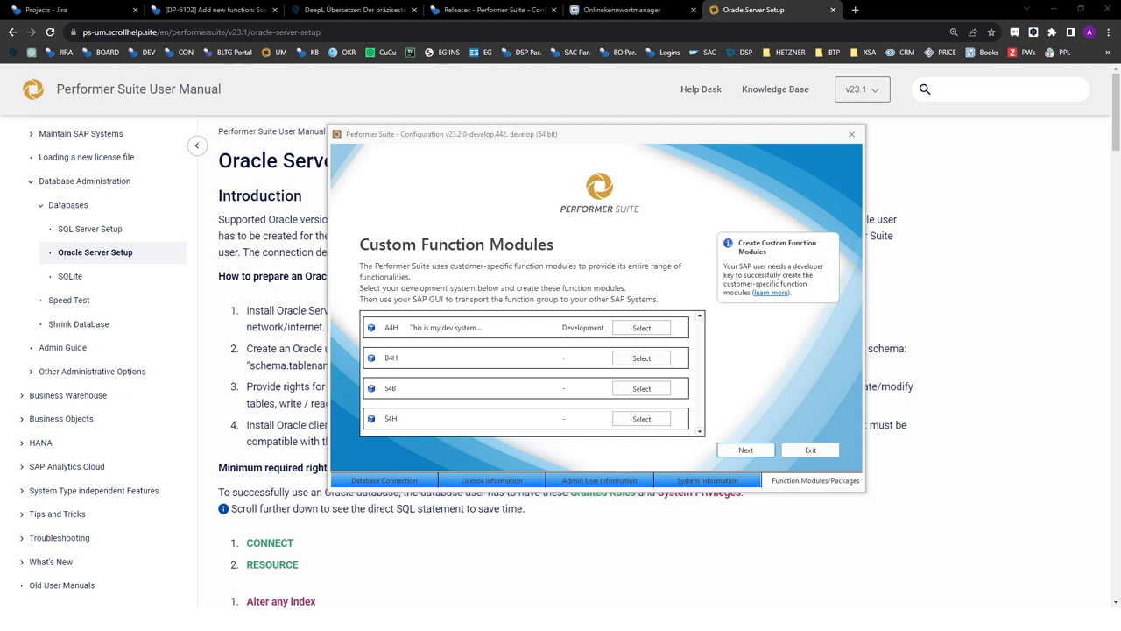
pyautogui.moveTo(77, 378)
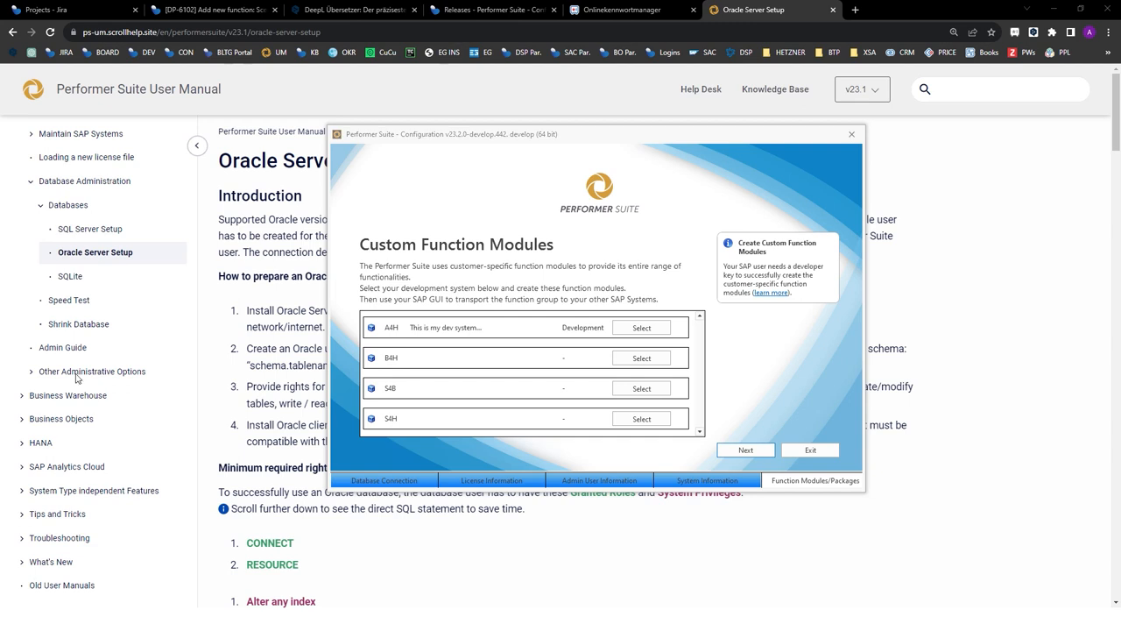
# Skip custom function modules and finish the configuration wizard.
pyautogui.click(747, 449)
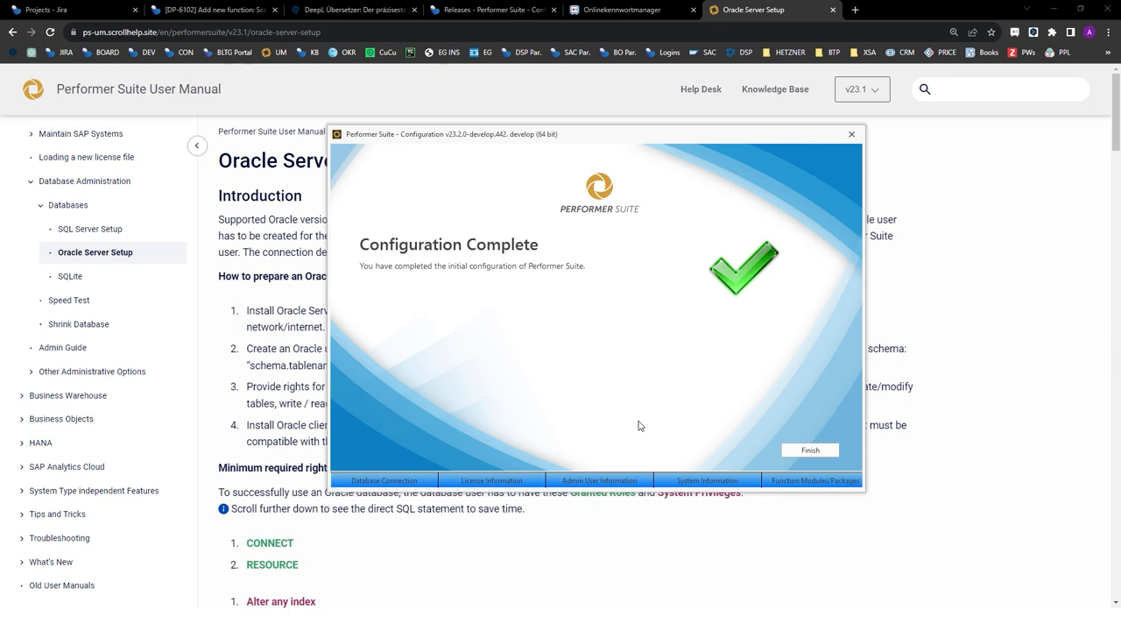
pyautogui.click(809, 448)
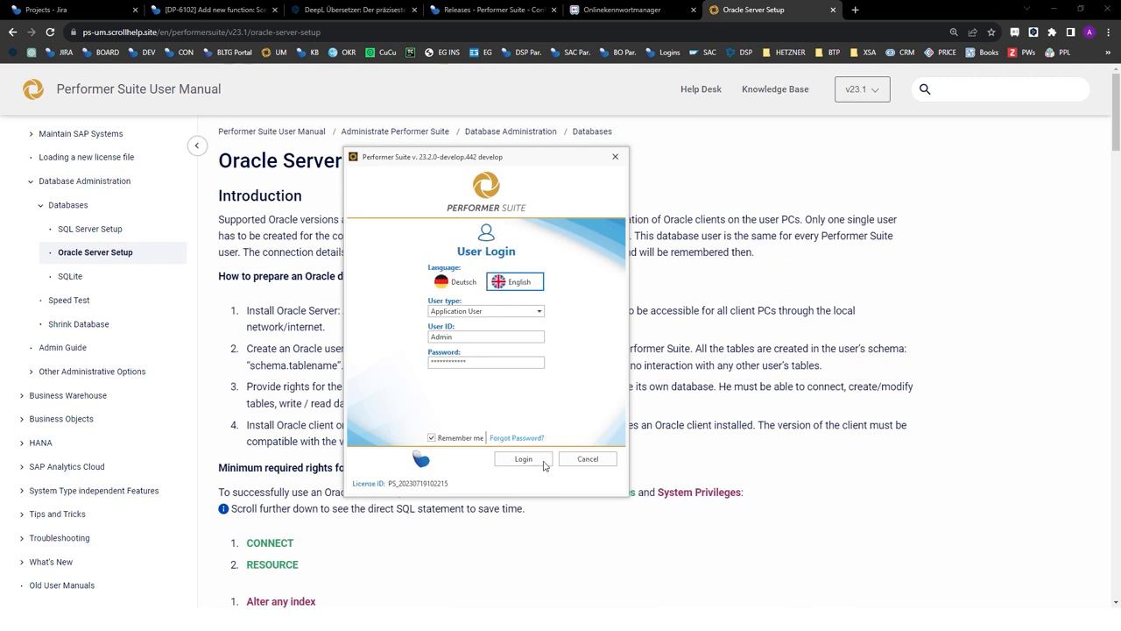
# Sign in as Application User 'Admin' with its password.
pyautogui.click(522, 459)
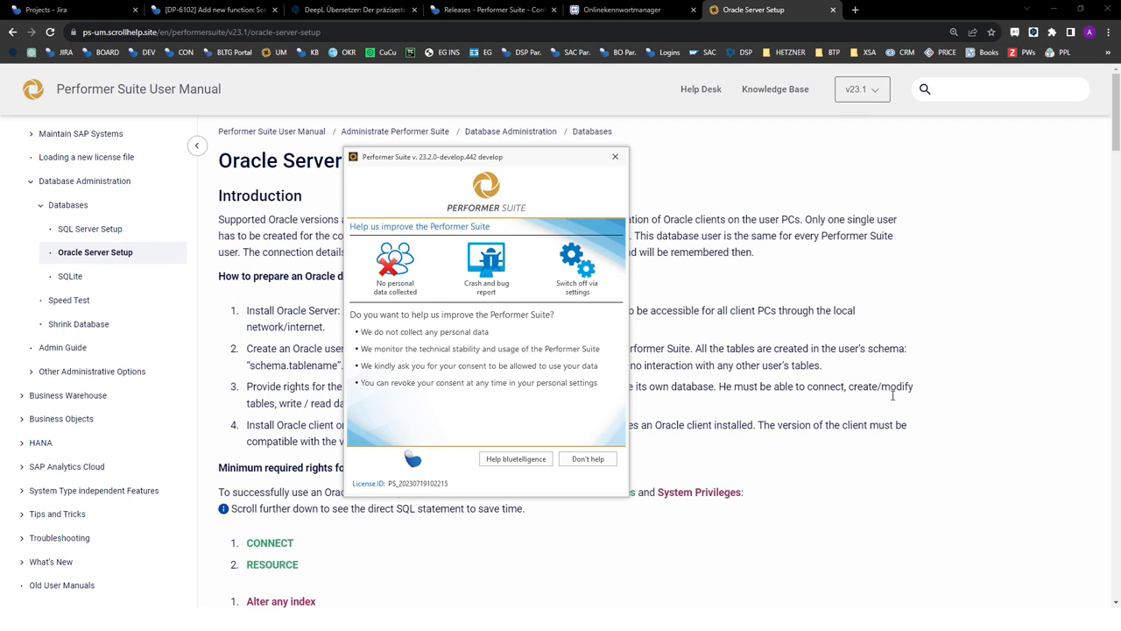
pyautogui.moveTo(996, 413)
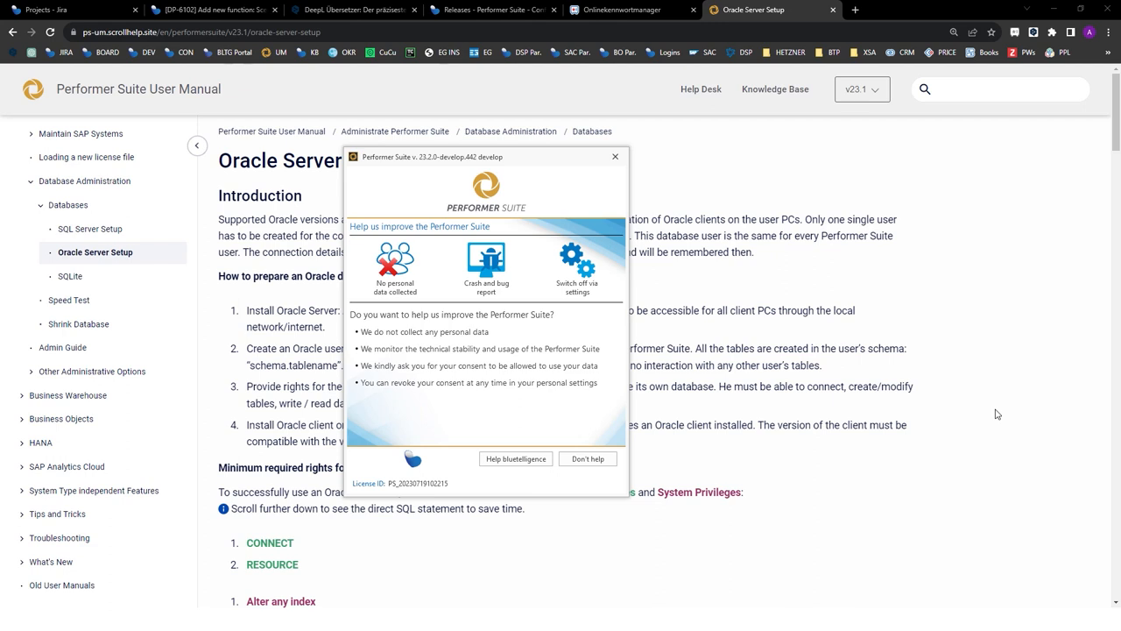
pyautogui.moveTo(417, 306)
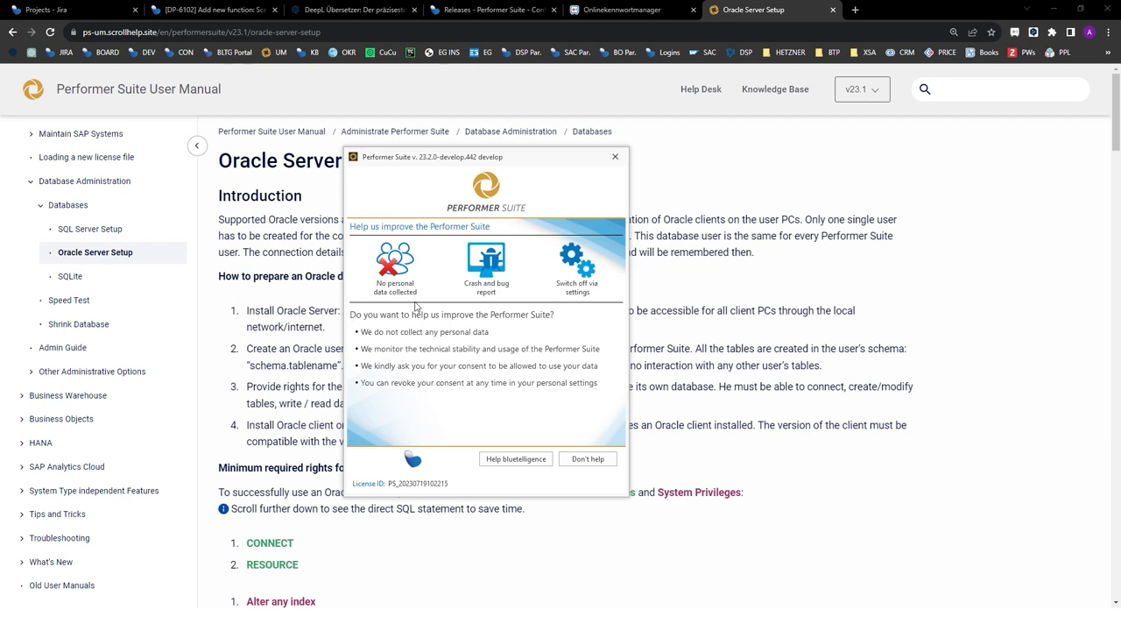
pyautogui.moveTo(499, 301)
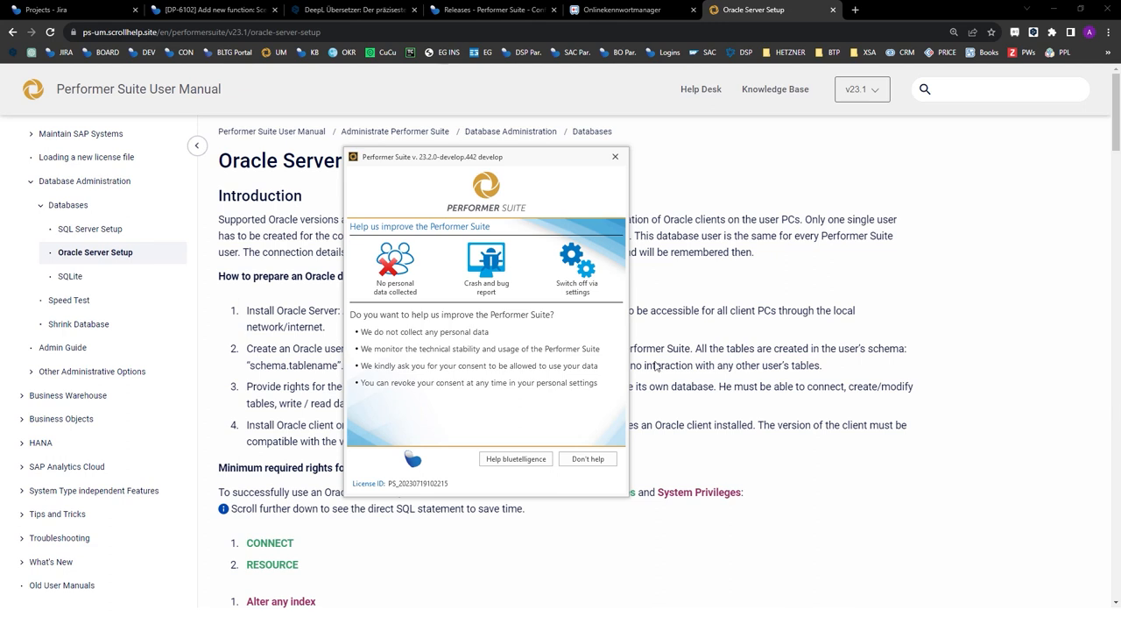
pyautogui.moveTo(1013, 419)
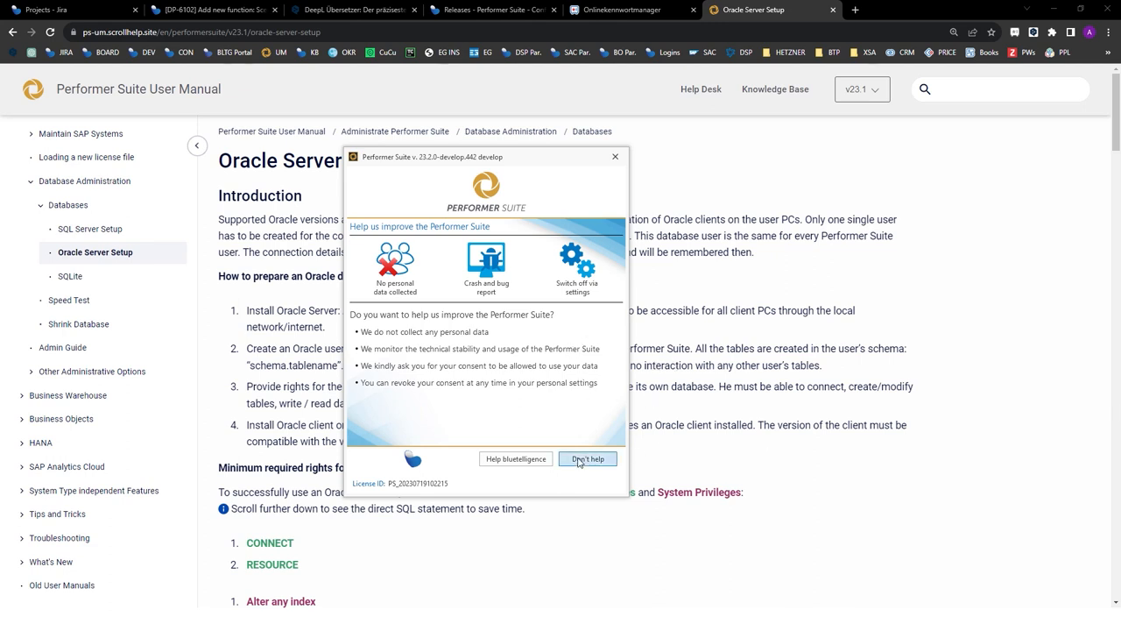
# Choose Don't help on the crash-report consent prompt to reach Select Starting Point.
pyautogui.click(587, 459)
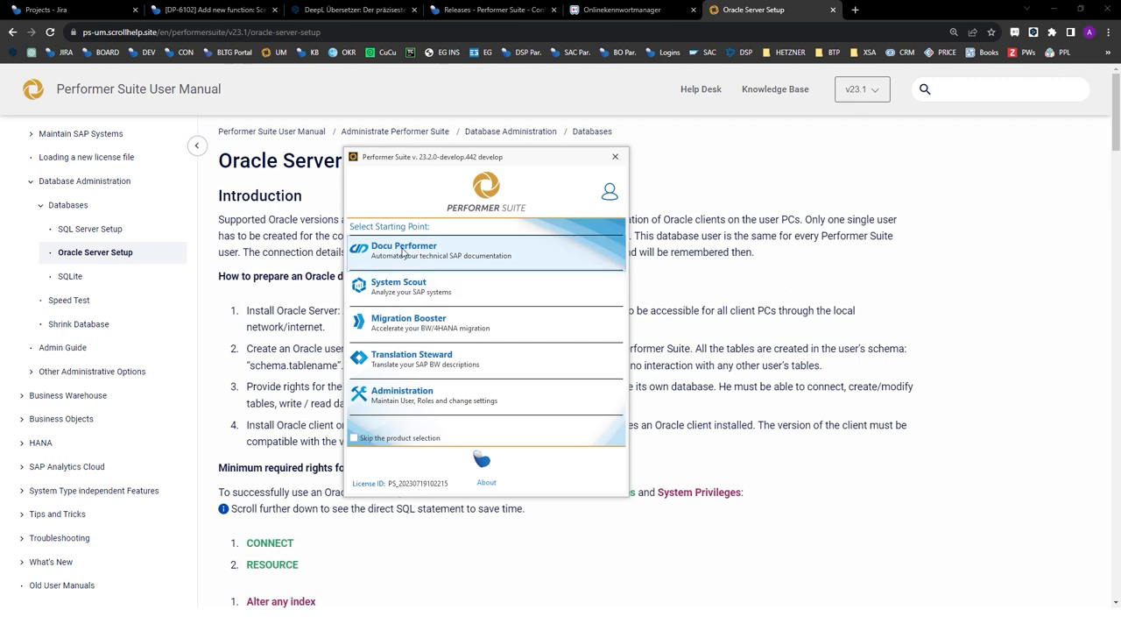
pyautogui.moveTo(494, 254)
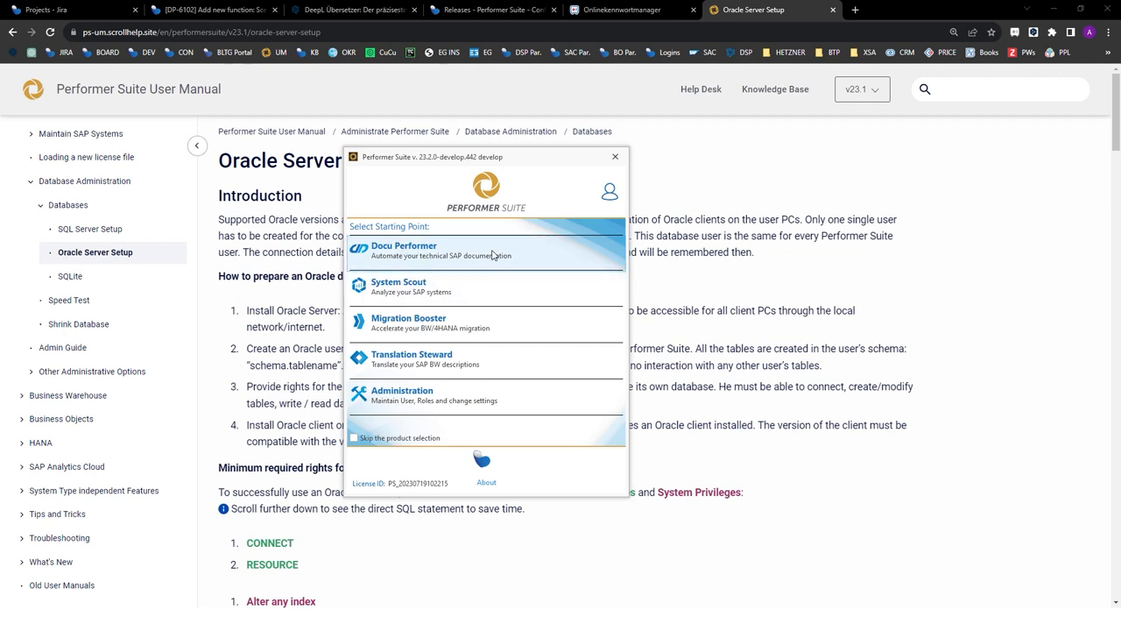